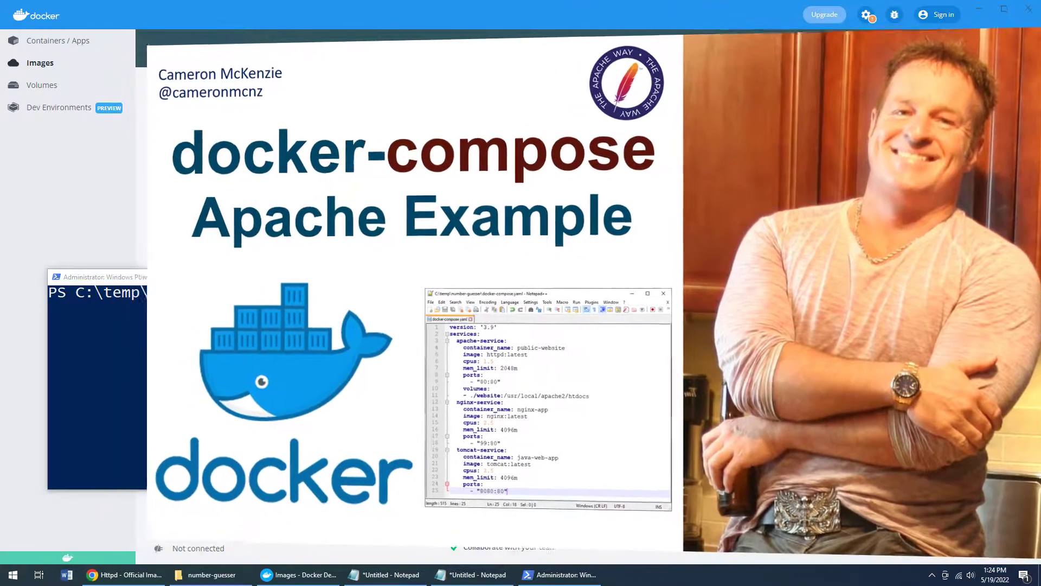
Step: Check Docker Desktop's Containers list for running containers, then return to the Images list
click(40, 63)
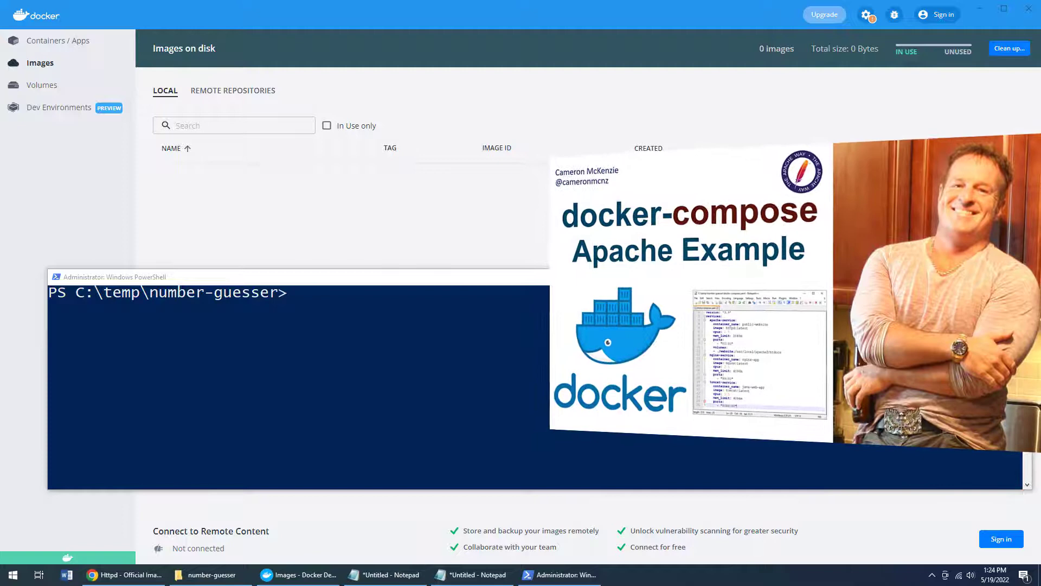
click(298, 575)
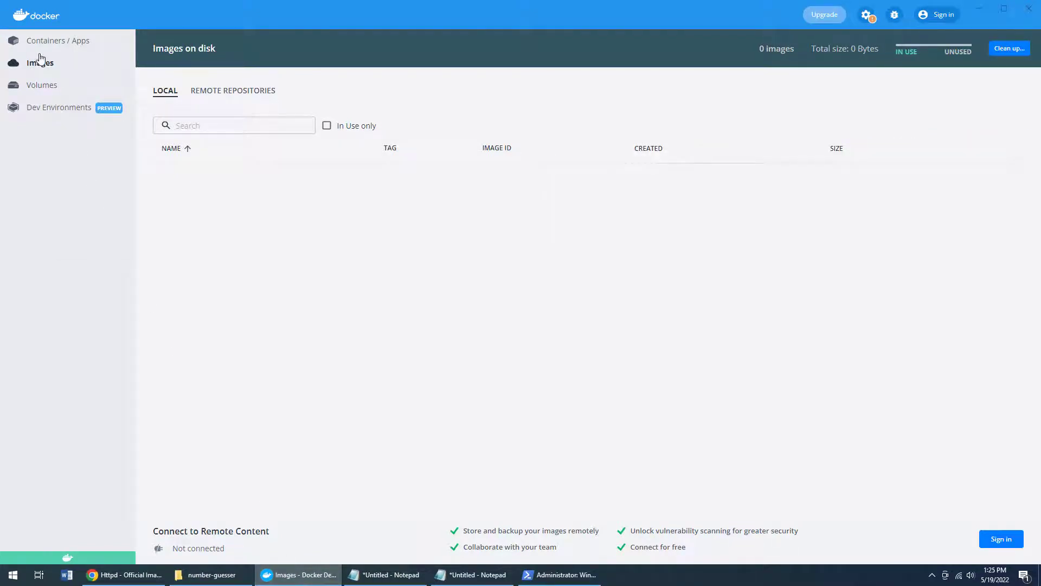
click(58, 40)
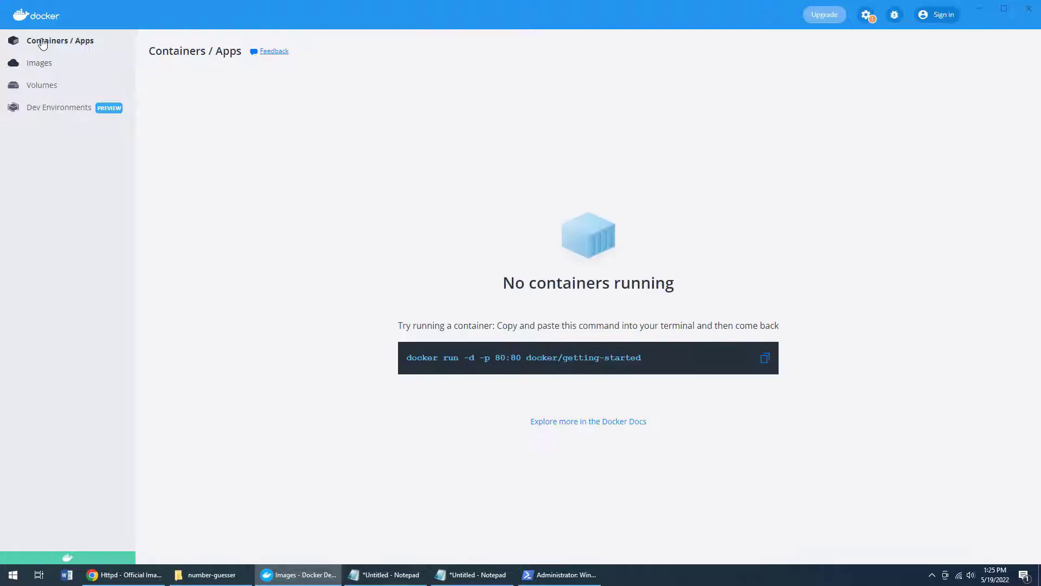
click(39, 63)
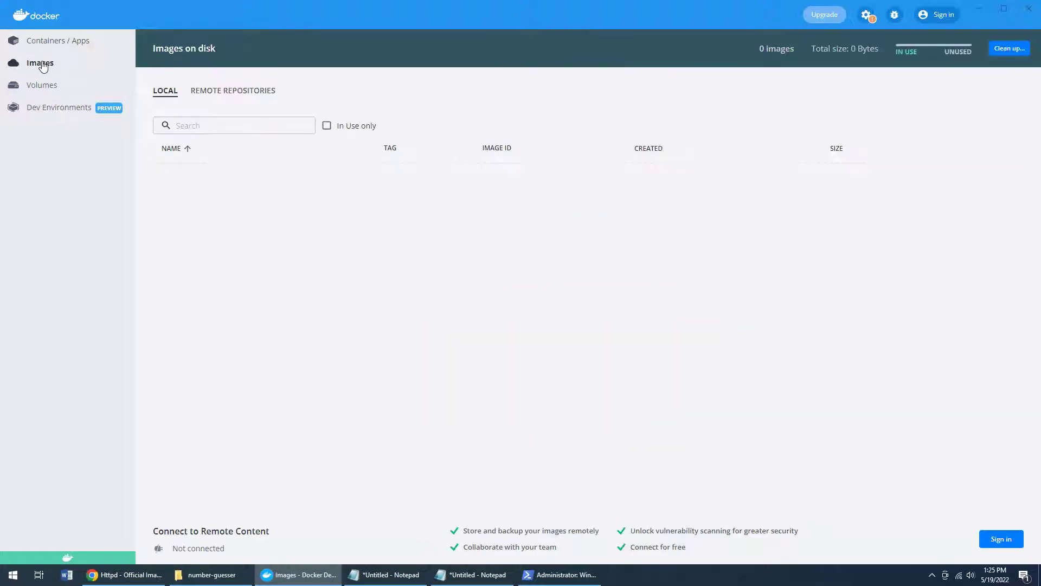
Step: Run docker --version in PowerShell; it reports version 20.10.14, build a224086
click(557, 574)
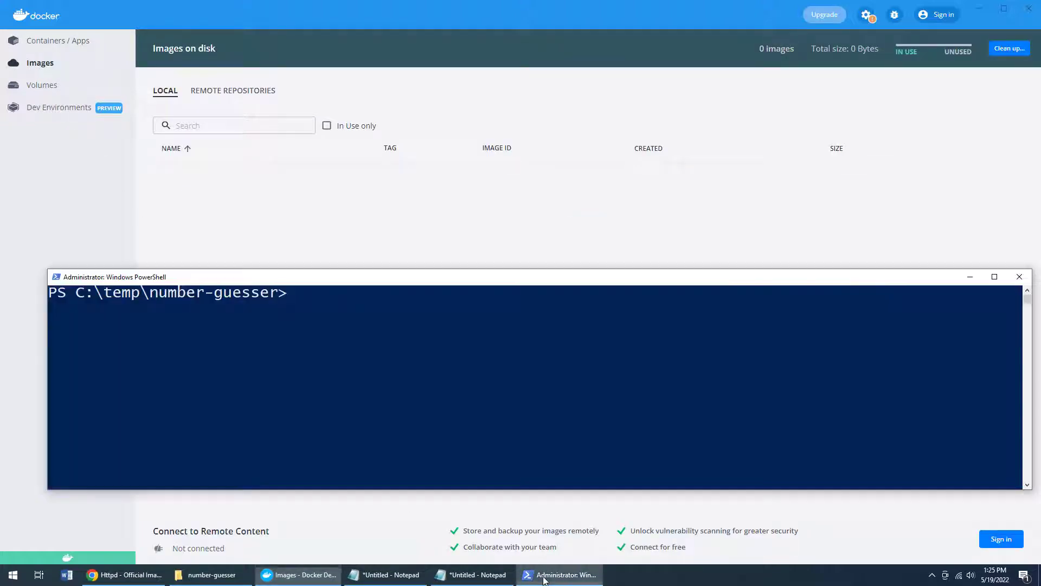
text(docker --version)
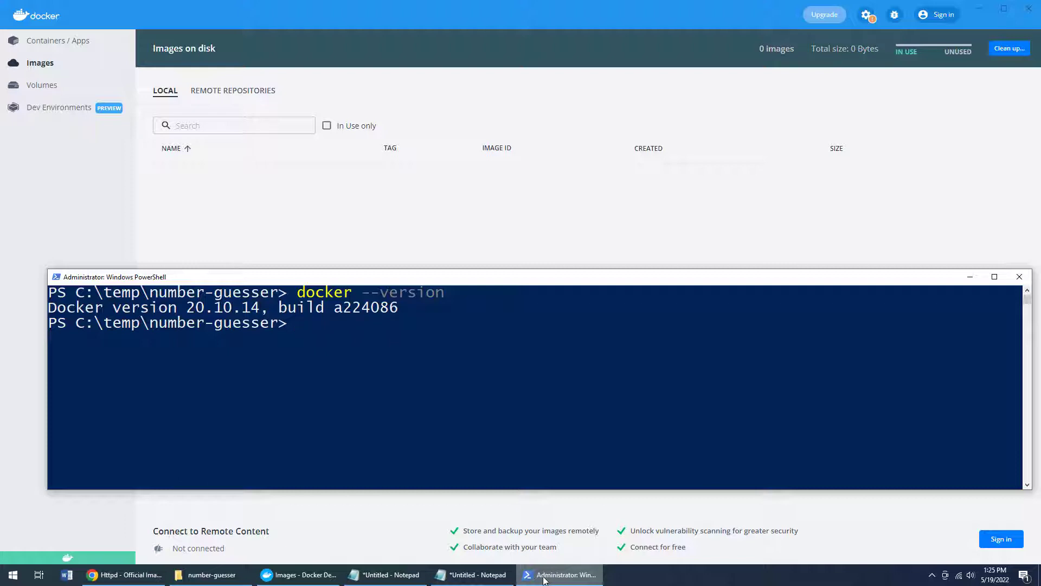
Step: Review the httpd official image page in Chrome and the Notepad of docker run commands
click(122, 575)
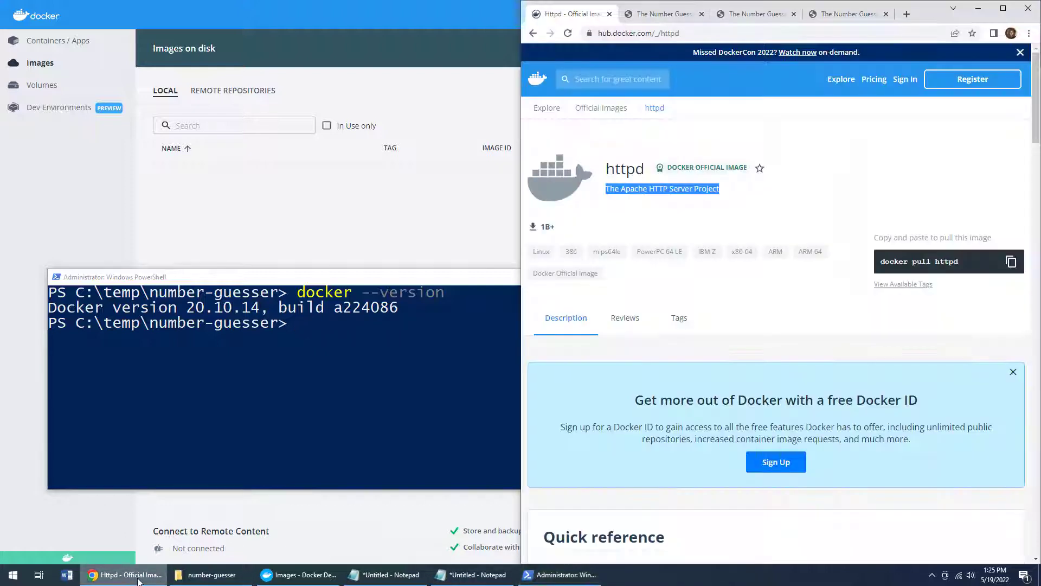
click(776, 189)
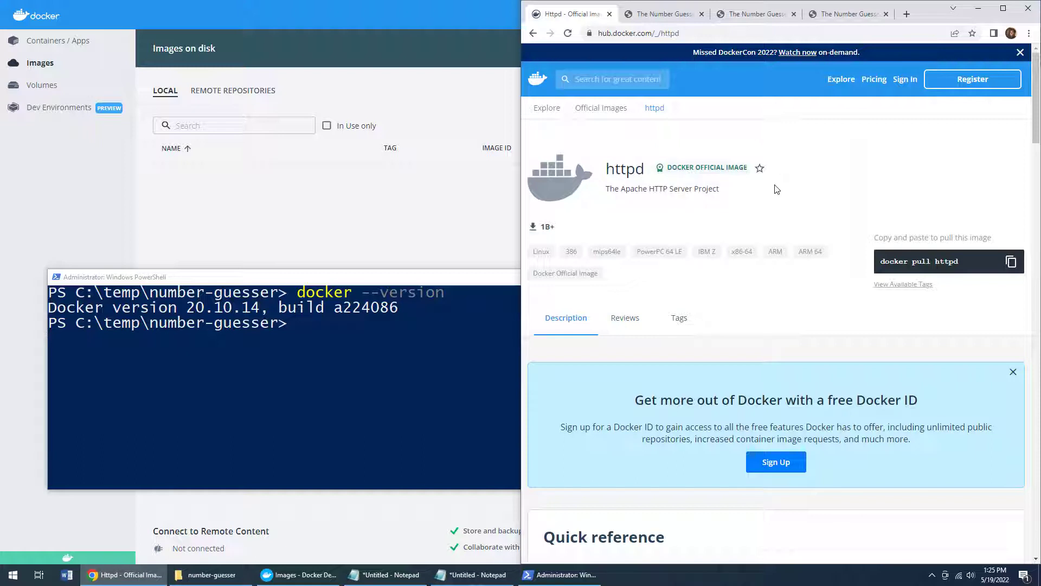
double_click(623, 168)
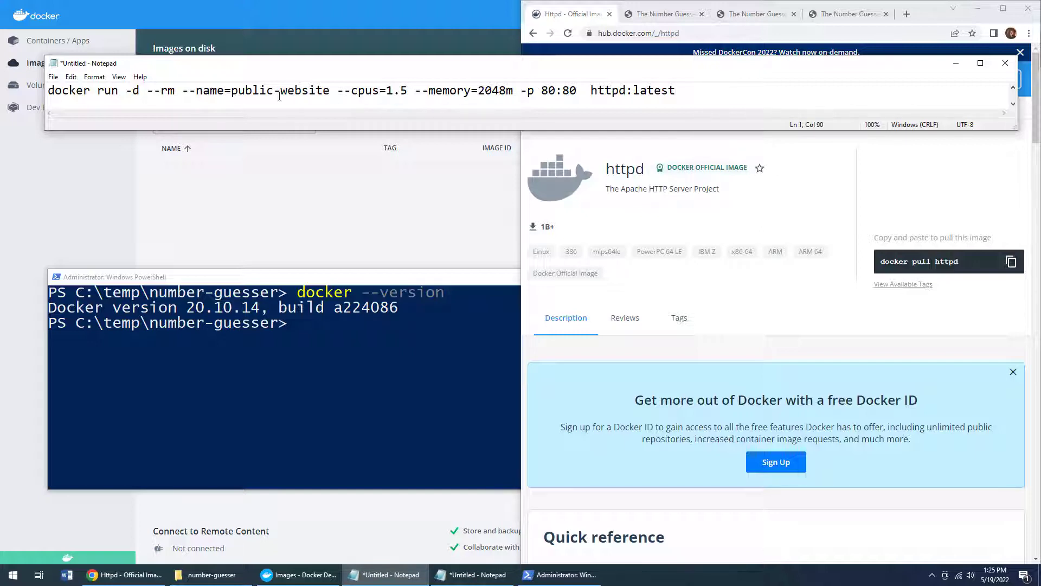
Step: Look over the httpd and tomcat run commands, then move to the apache-service compose draft
double_click(280, 90)
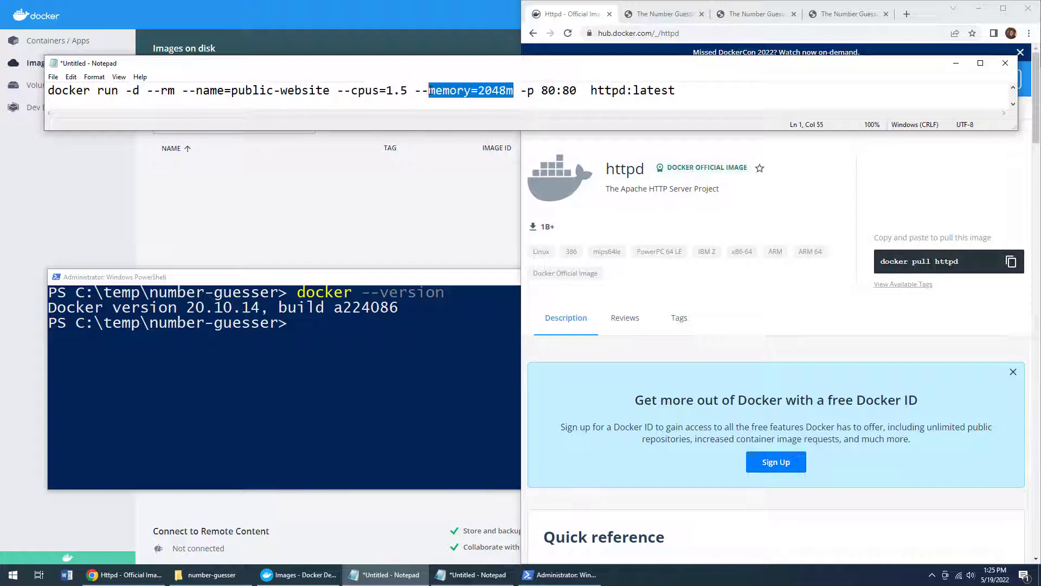
click(676, 90)
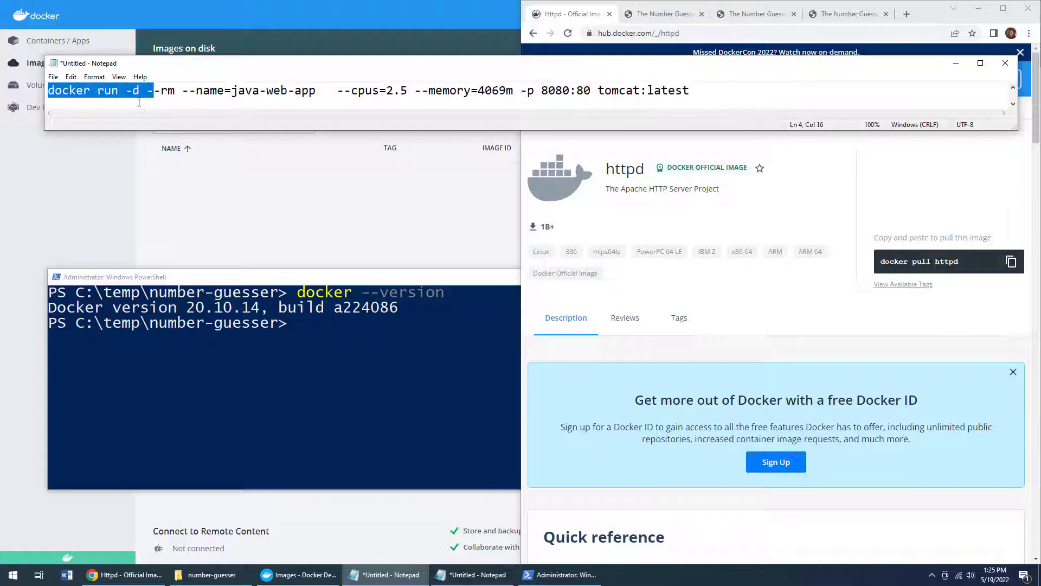
click(92, 91)
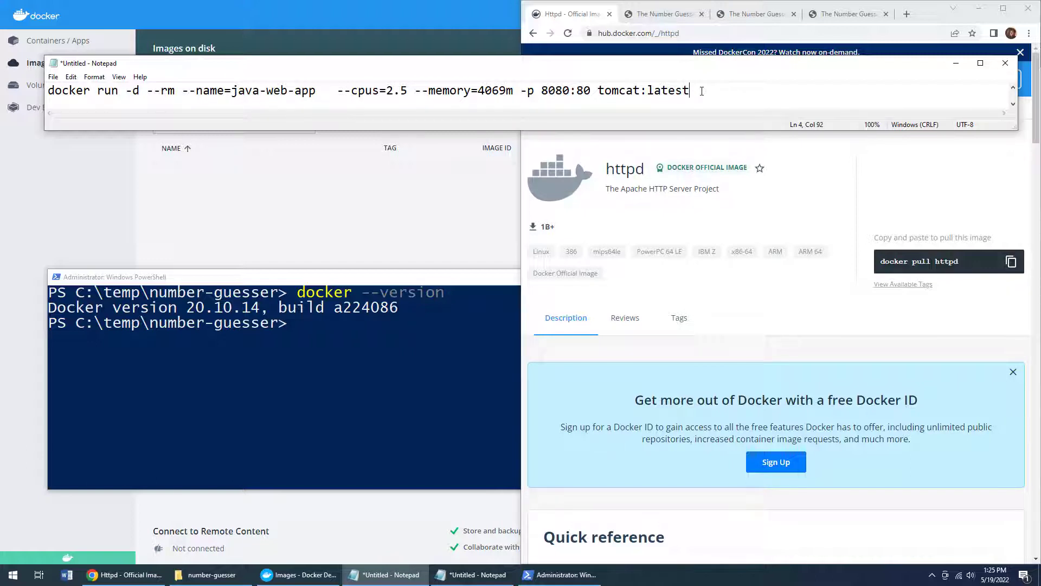
mouse_move(530, 426)
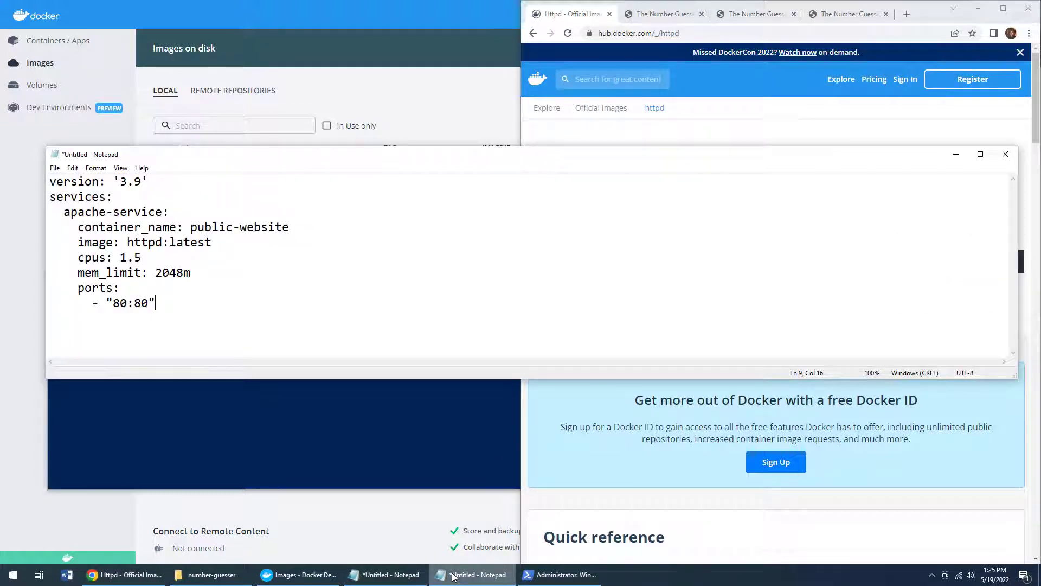
Step: Select and copy the whole apache-service compose draft with the run notes alongside
click(384, 574)
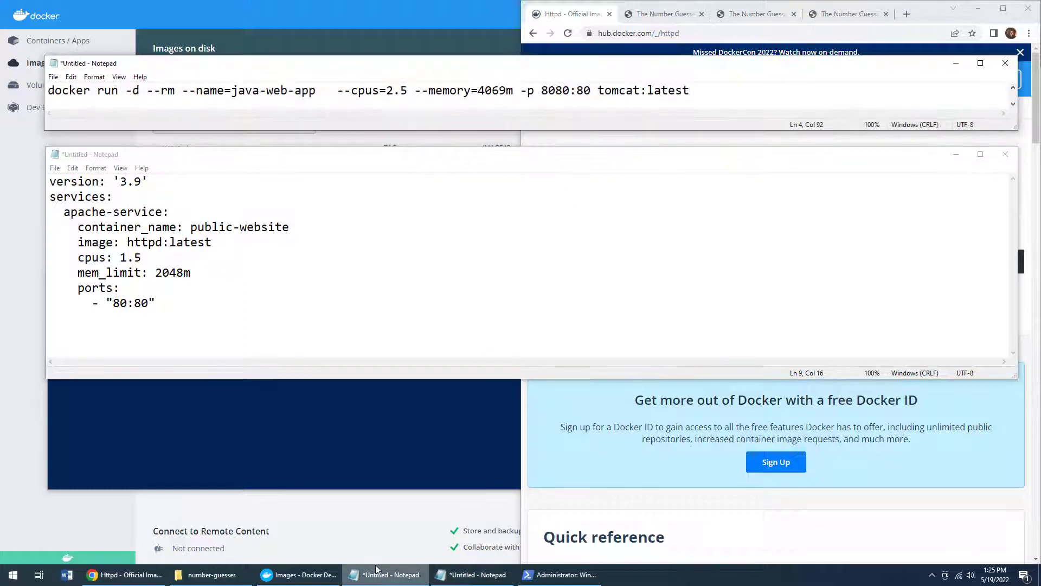
key(ctrl+a)
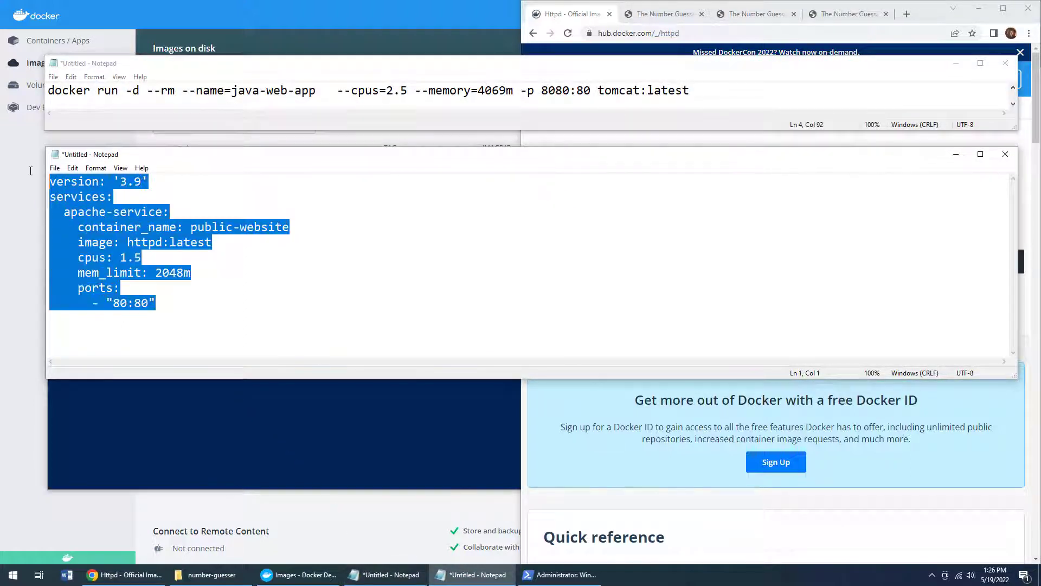
click(169, 307)
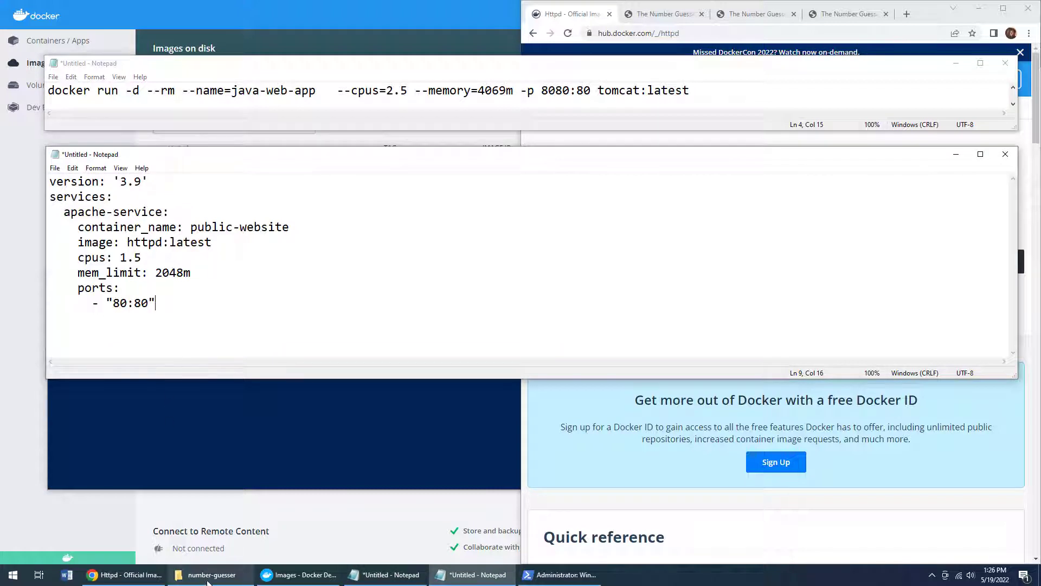
Step: Create a new file named docker-compose.yaml in the number-guesser folder
click(212, 575)
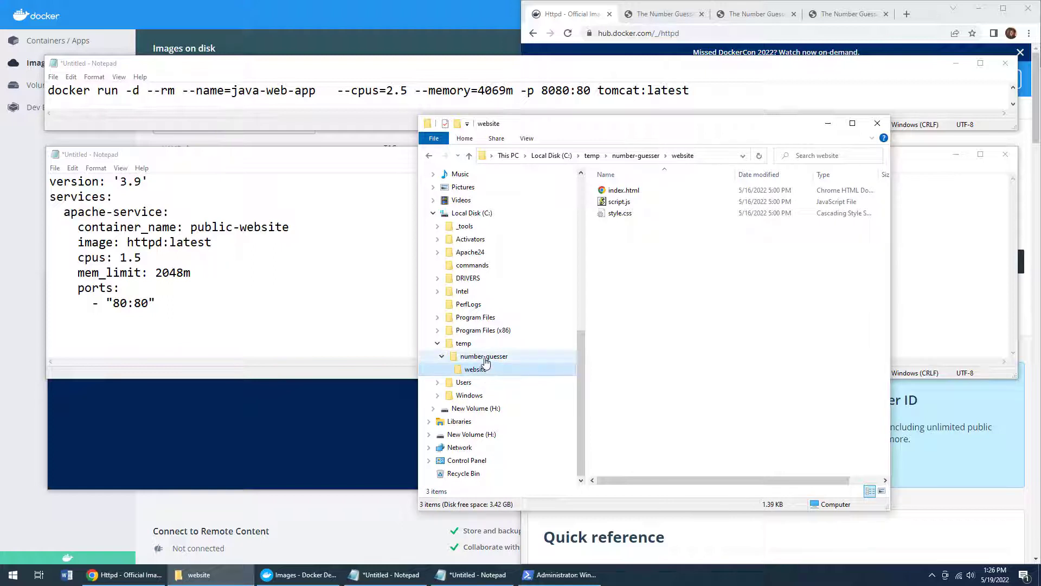
right_click(641, 238)
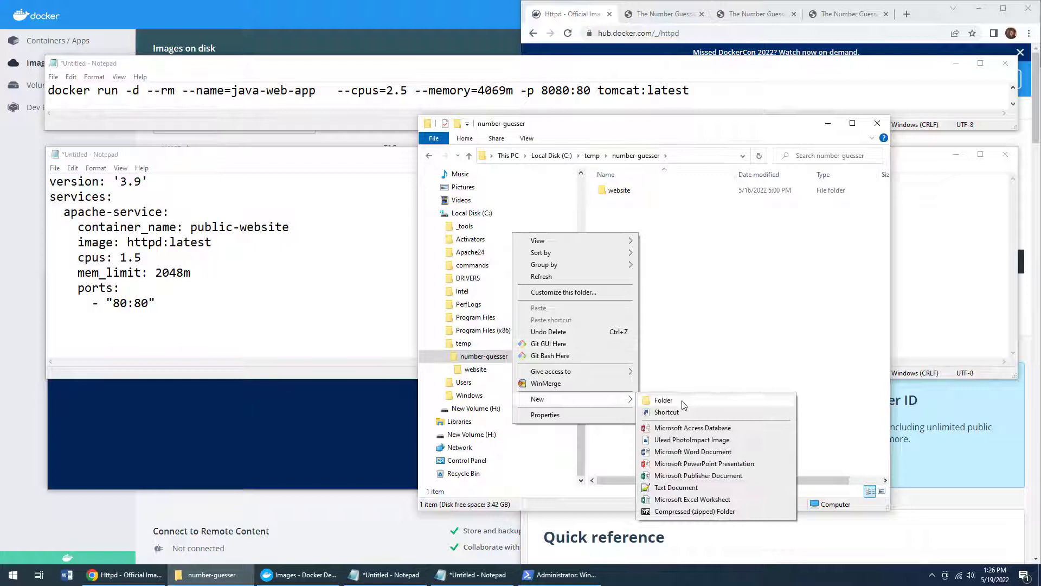
click(675, 487)
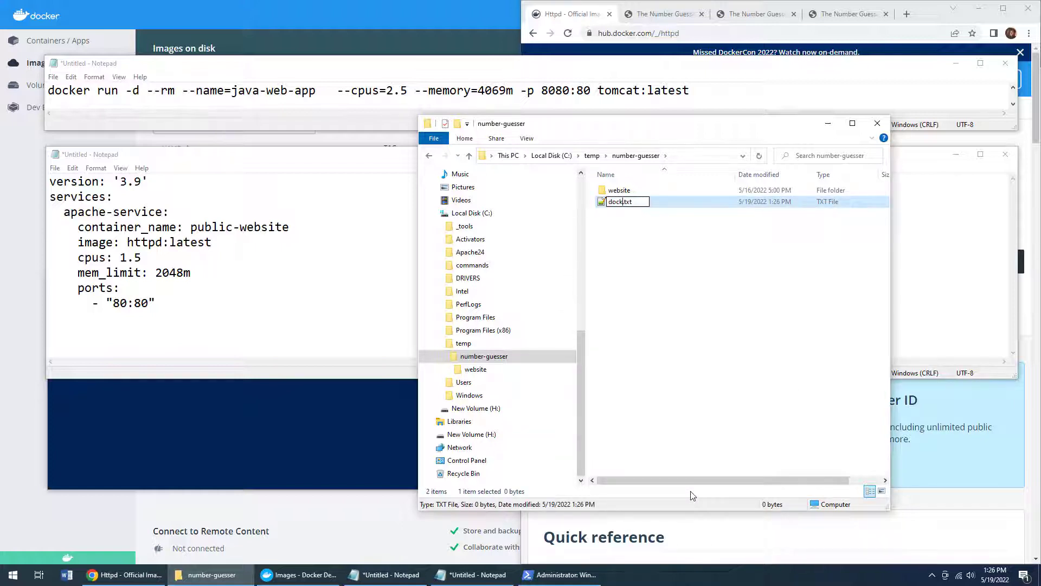
text(docker-compose)
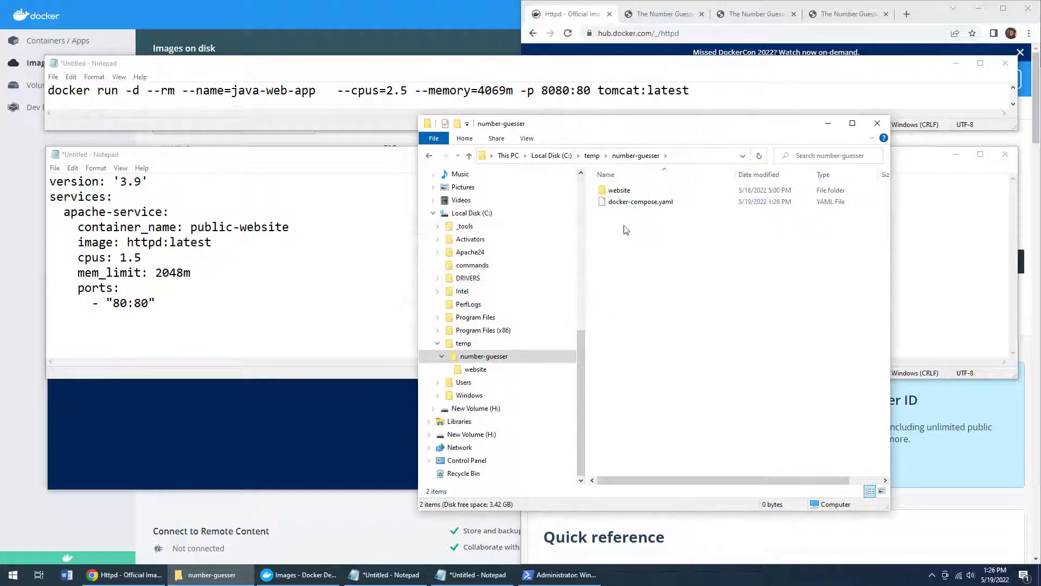
Step: Edit docker-compose.yaml in Notepad++ and paste in the apache-service definition
right_click(640, 202)
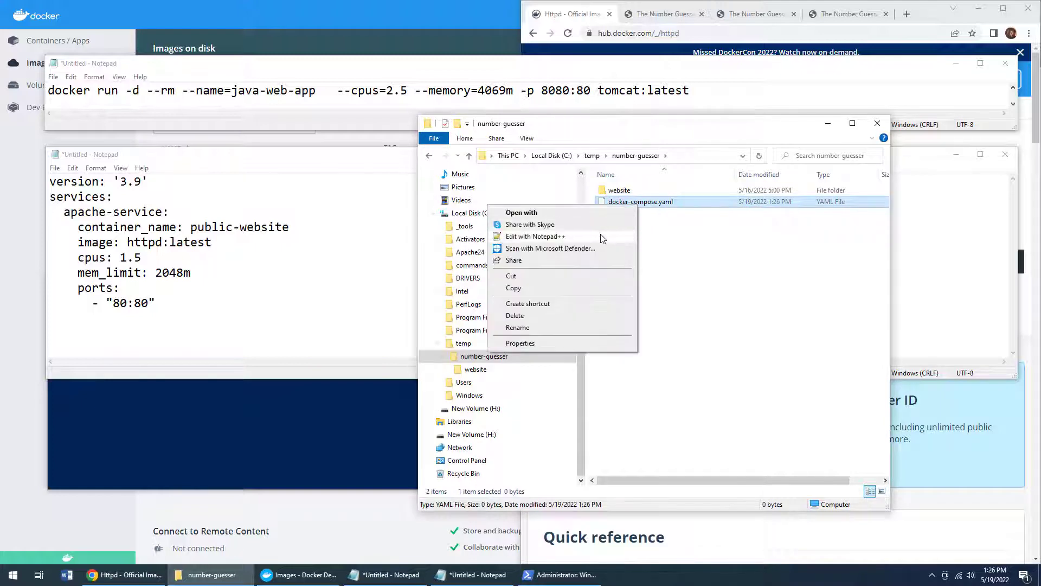
click(534, 237)
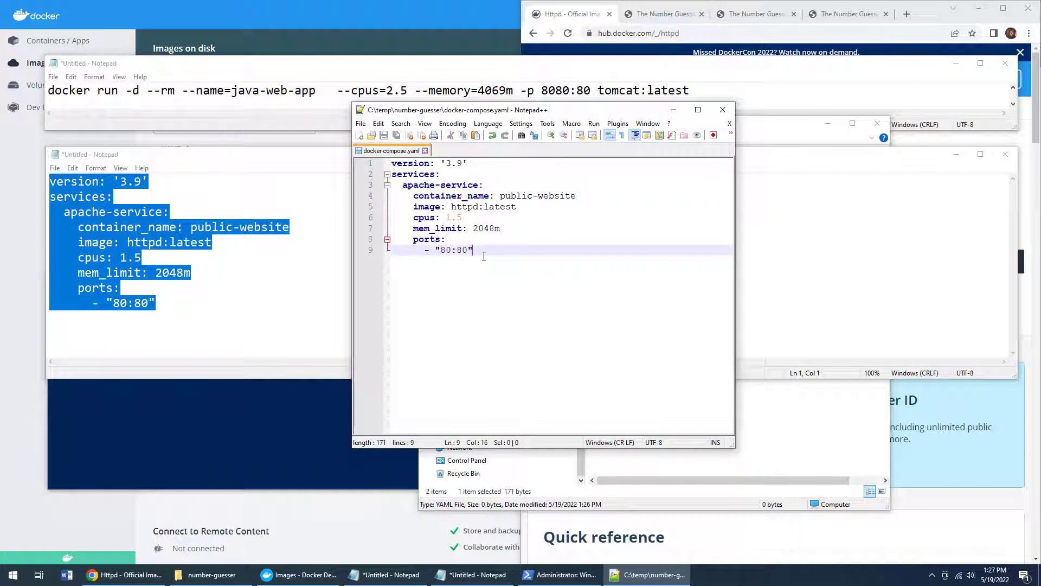
mouse_move(526, 206)
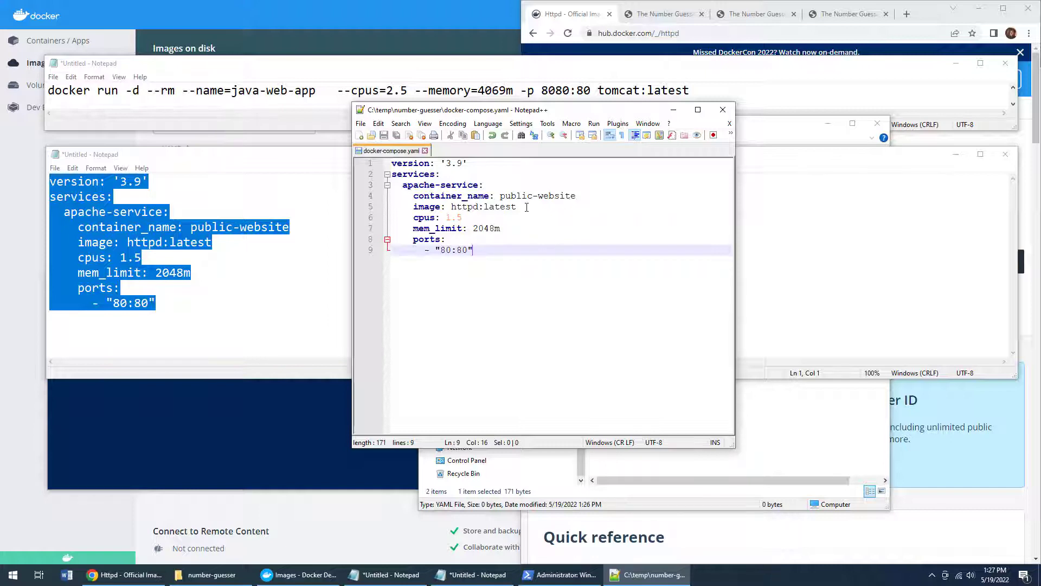
Step: Review the nine-line apache-service YAML (httpd:latest, 1.5 CPUs, 2048m, port 80:80) and save it
double_click(465, 206)
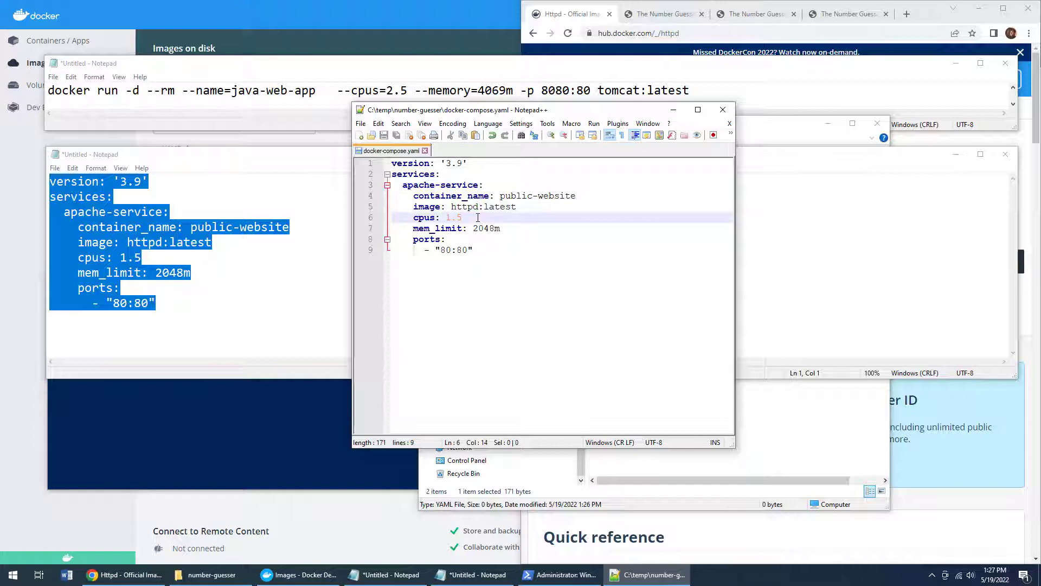
click(446, 238)
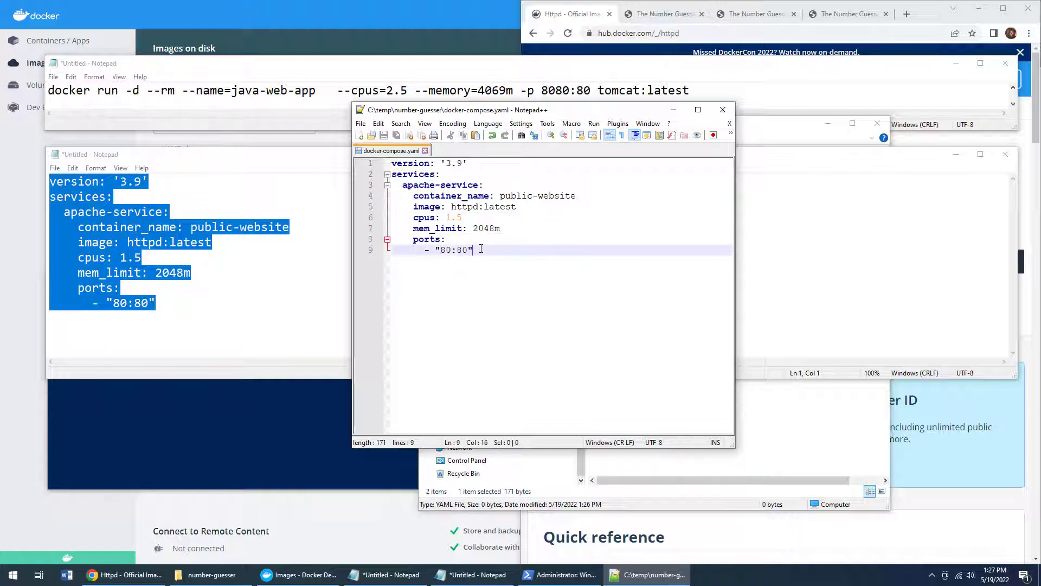
mouse_move(306, 575)
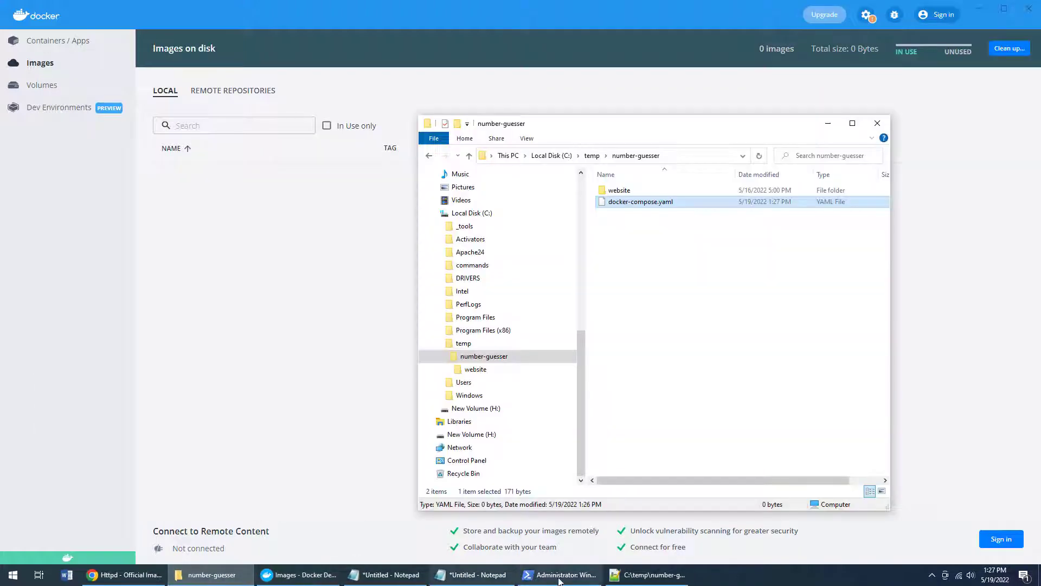
Step: Run docker-compose up in PowerShell so httpd:latest is pulled and public-website starts
click(559, 575)
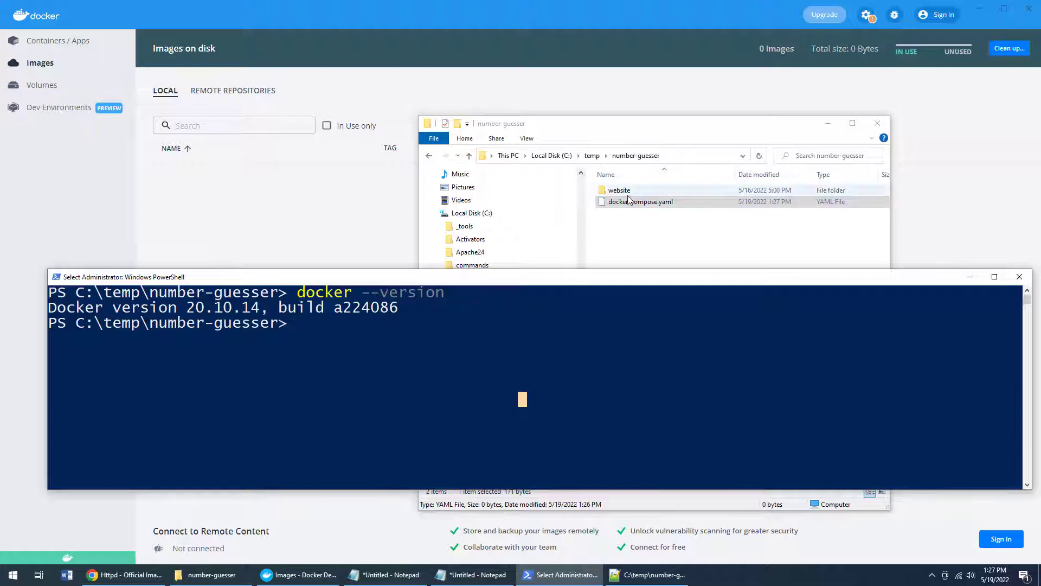
click(640, 201)
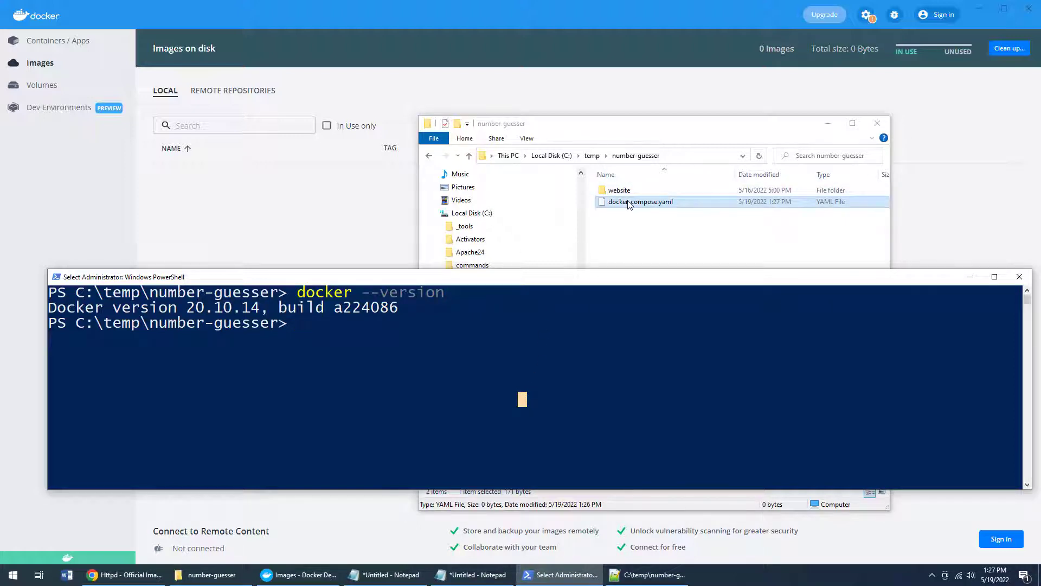
text(docker)
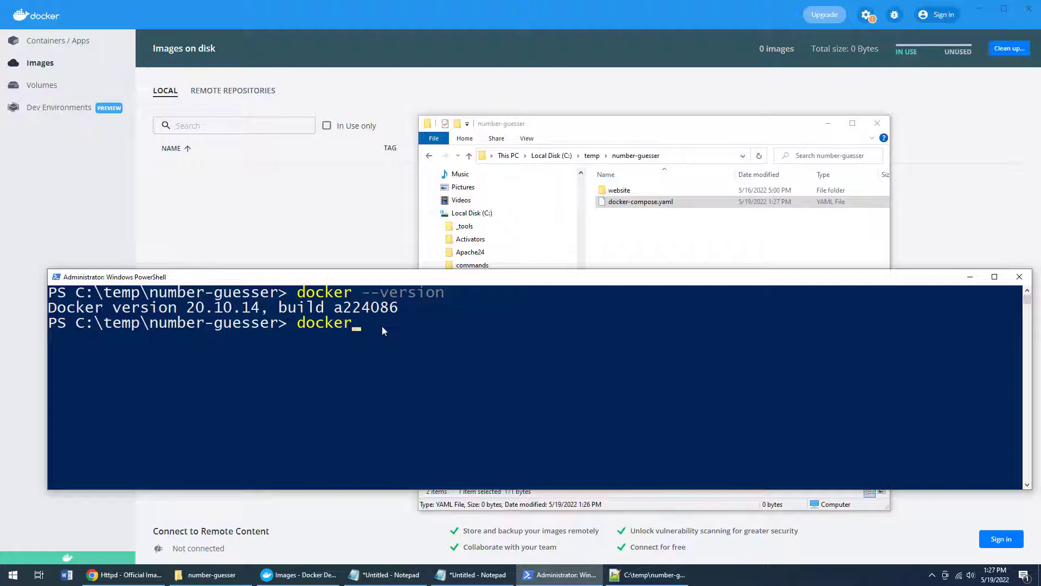
text(-compose)
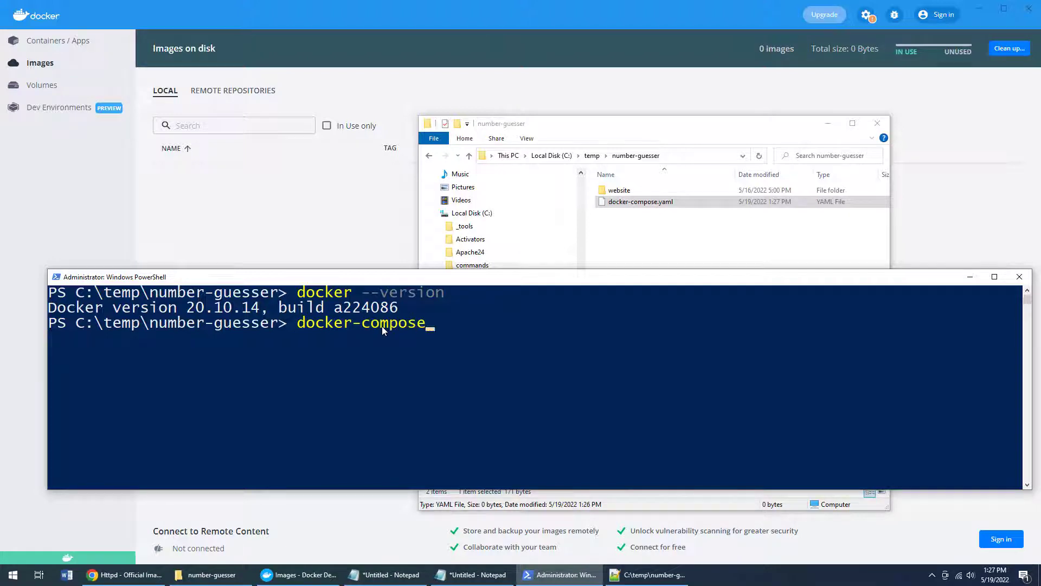
text(up)
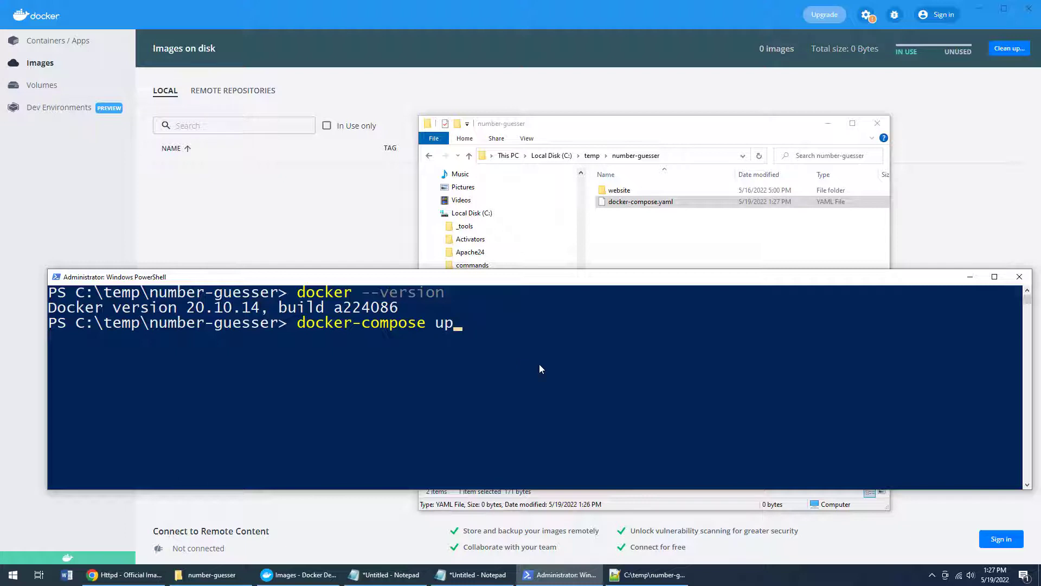
key(enter)
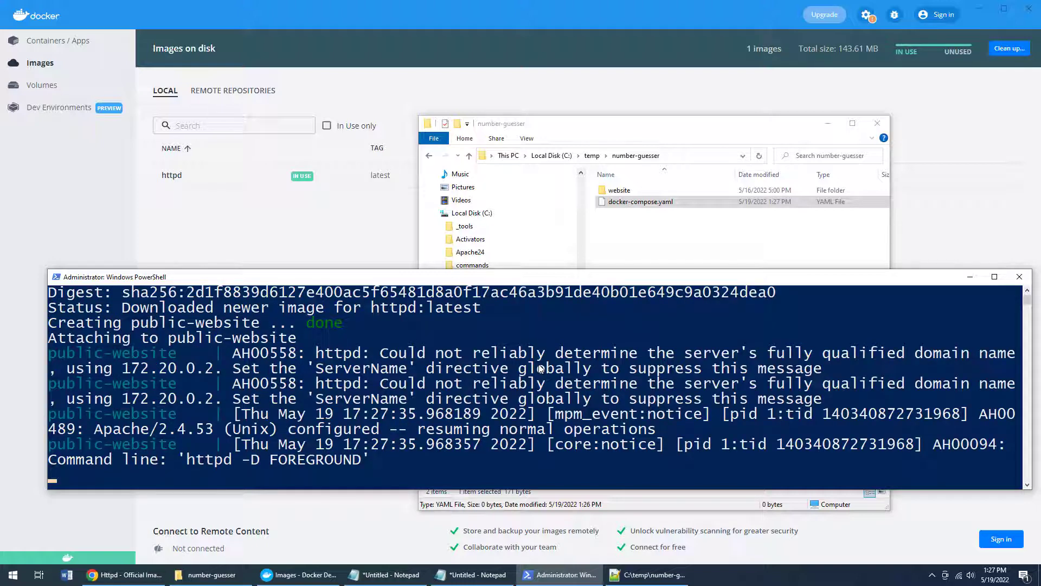
click(470, 575)
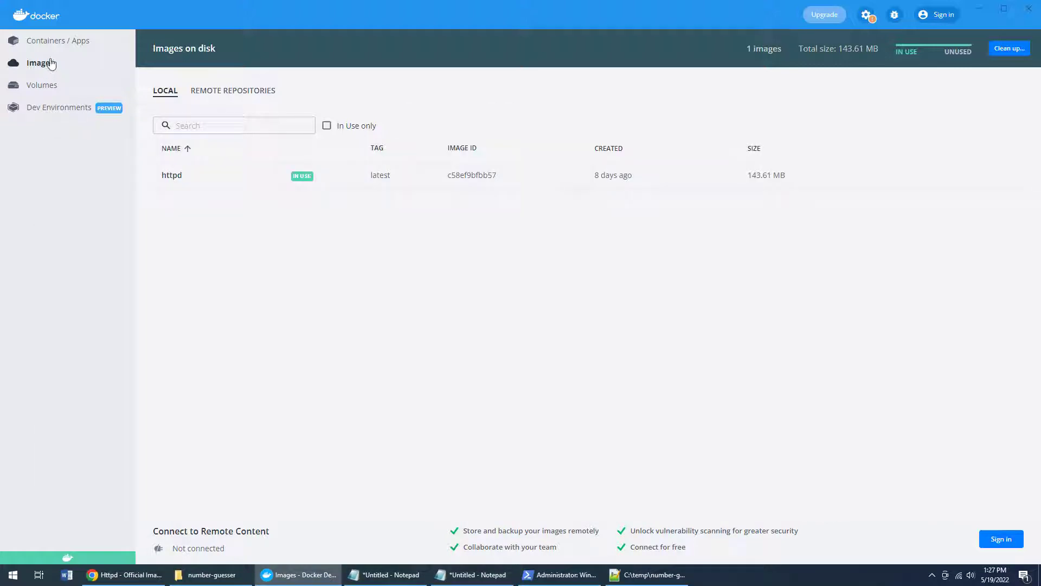
Step: View the number-guesser app in Containers / Apps with public-website running on port 80
click(60, 40)
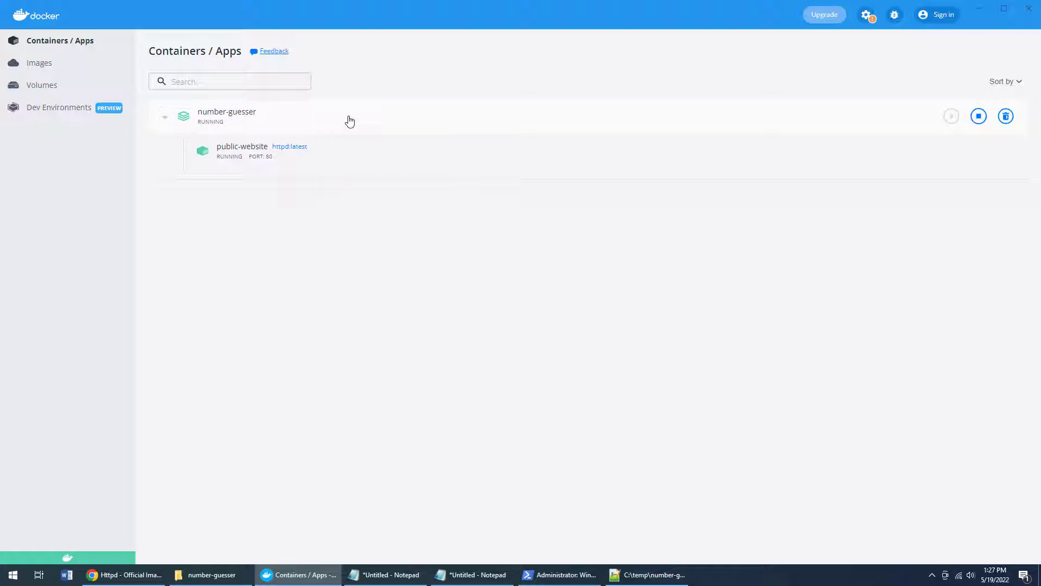
mouse_move(328, 127)
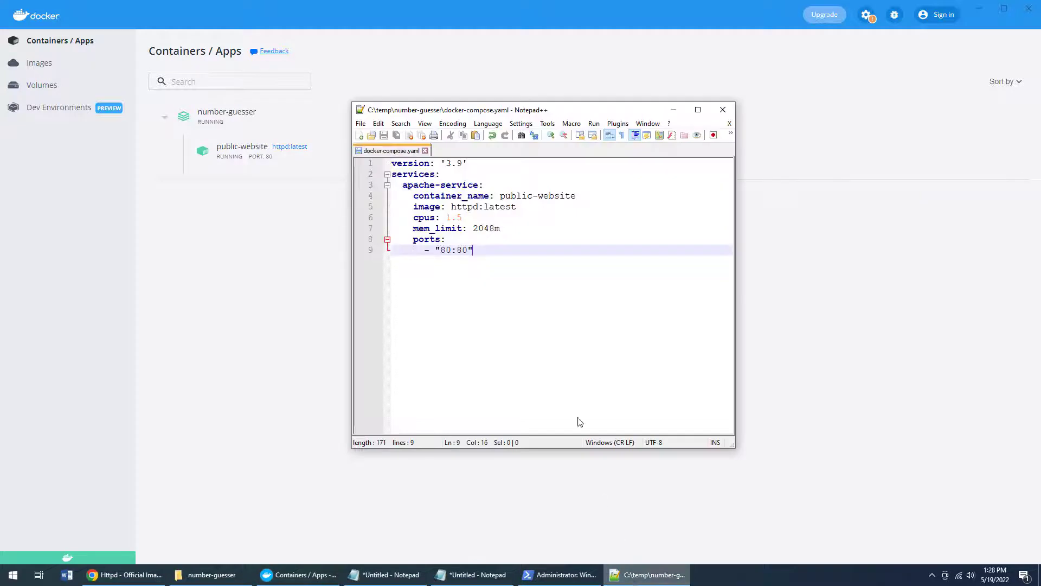
double_click(537, 195)
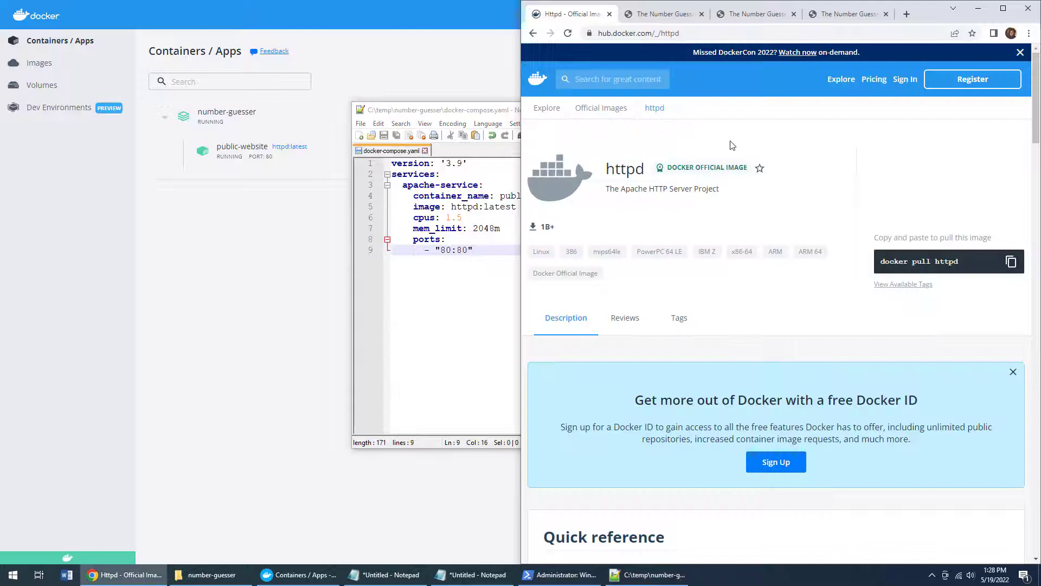
Step: Load localhost in Chrome to see the Apache 'It works!' page
click(661, 13)
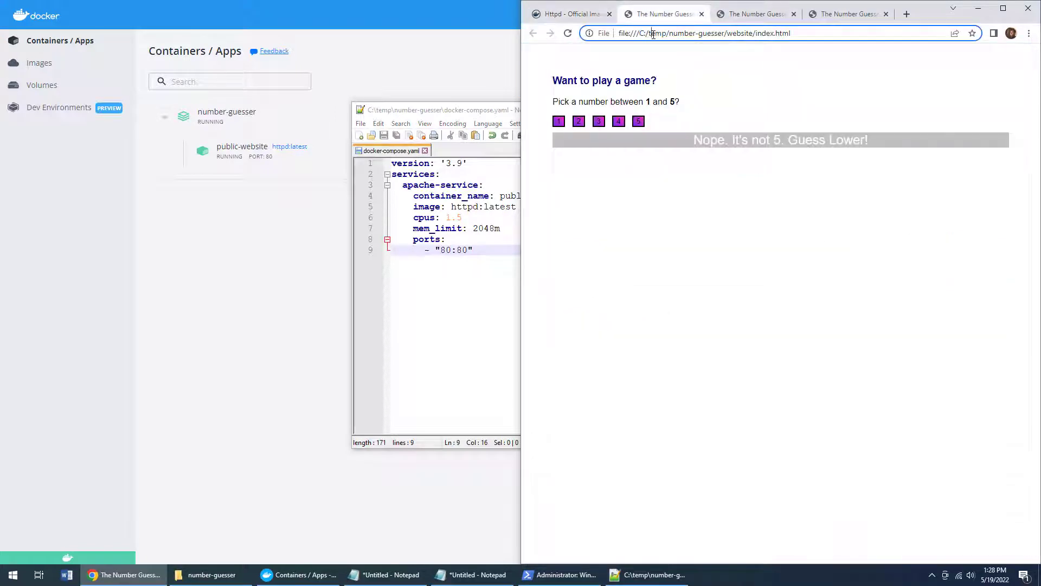
text(localhost)
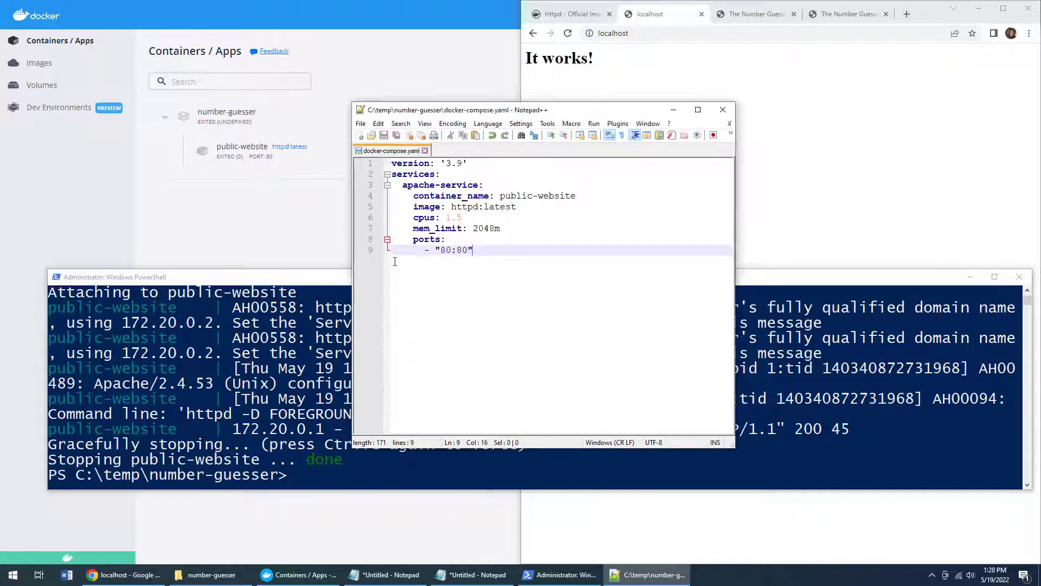
Step: Add nginx-service (nginx-app, nginx:latest, 2.5 CPUs, 4096m, ports 99:80) and save
key(enter)
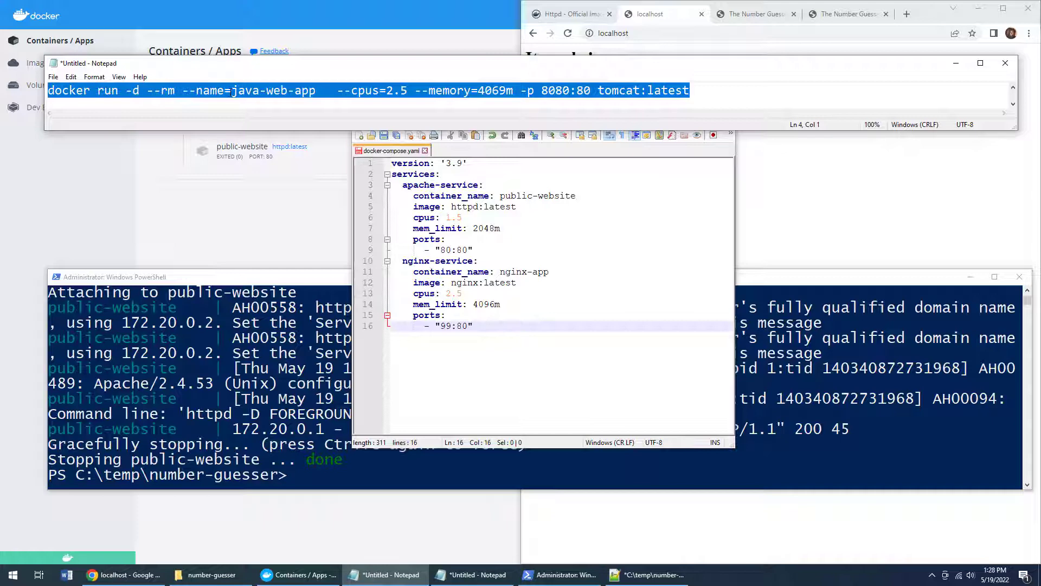
mouse_move(730, 97)
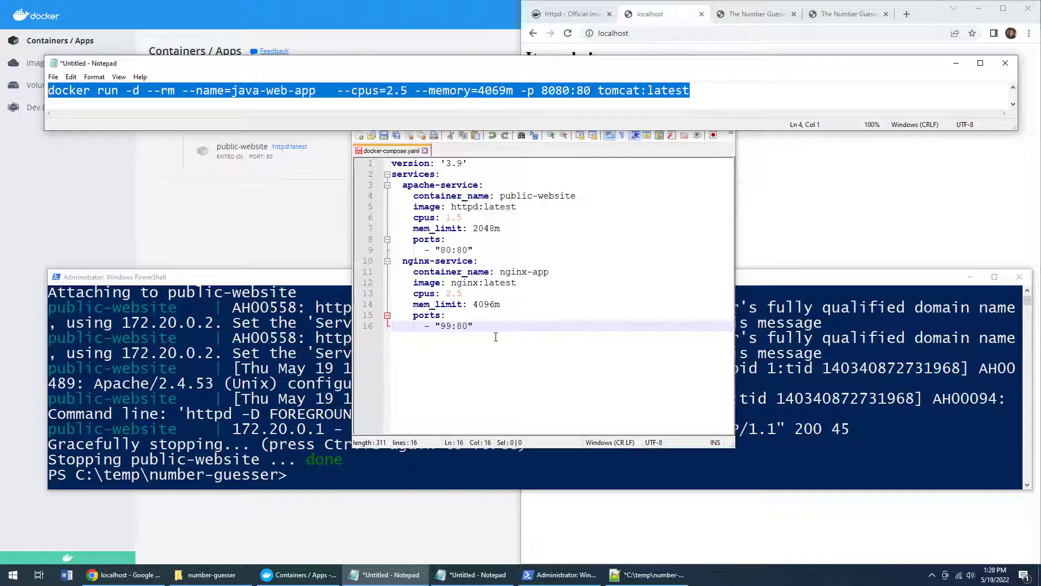
click(648, 574)
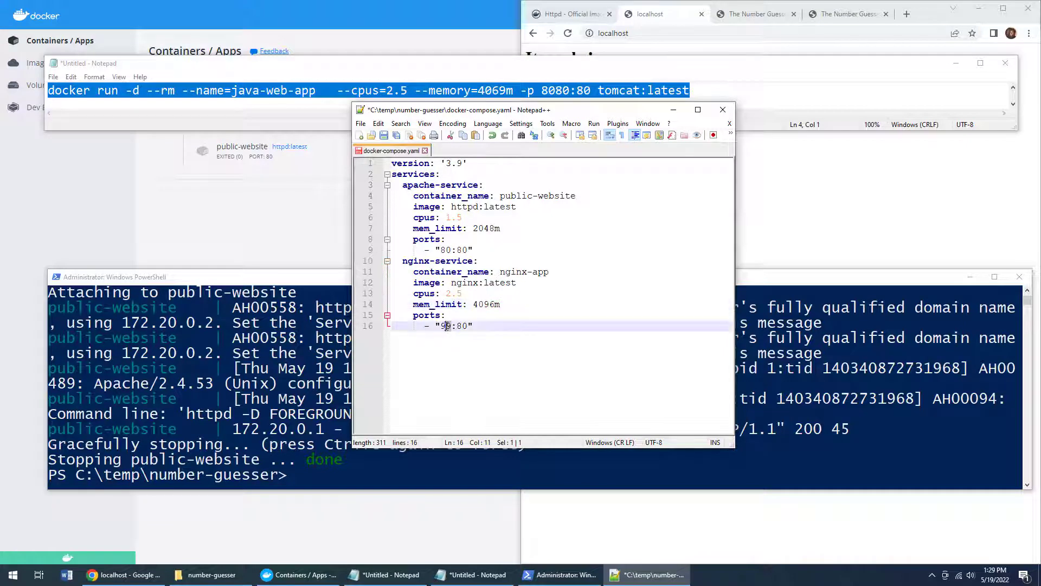
text(9)
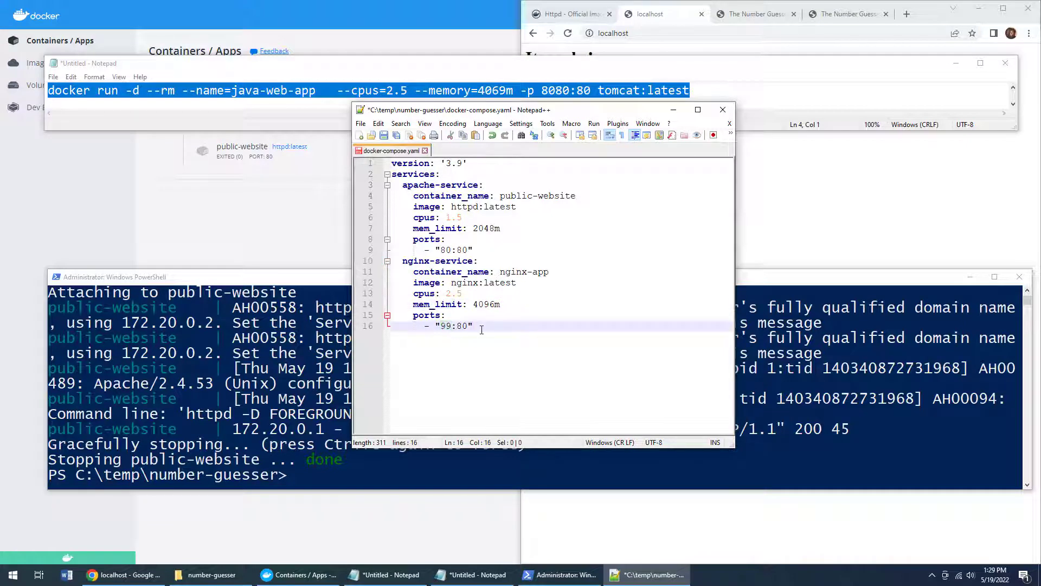
click(383, 136)
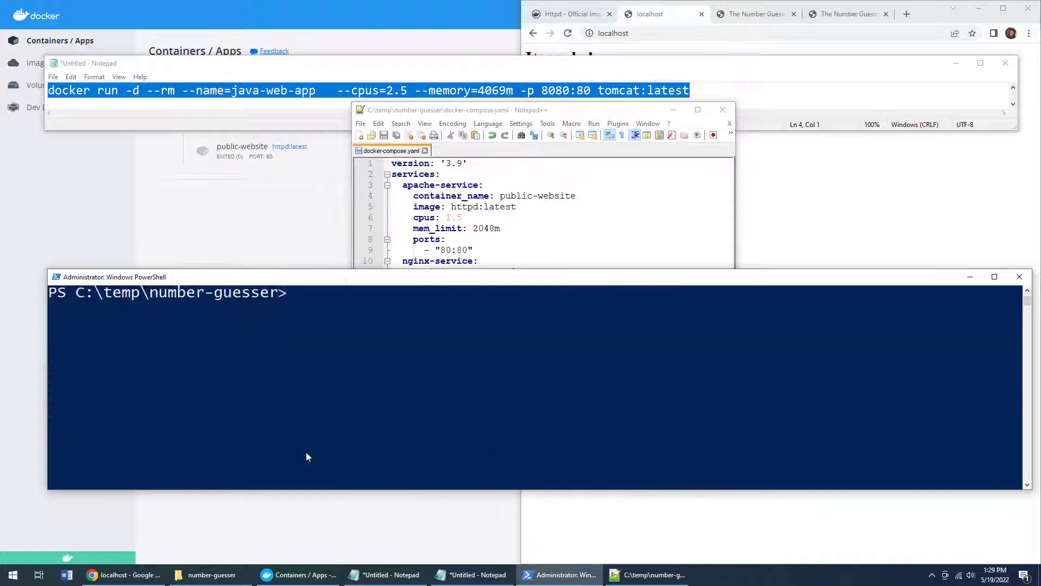
Step: Begin typing docker-compose, then request removal of the exited number-guesser app in Docker Desktop
text(docker)
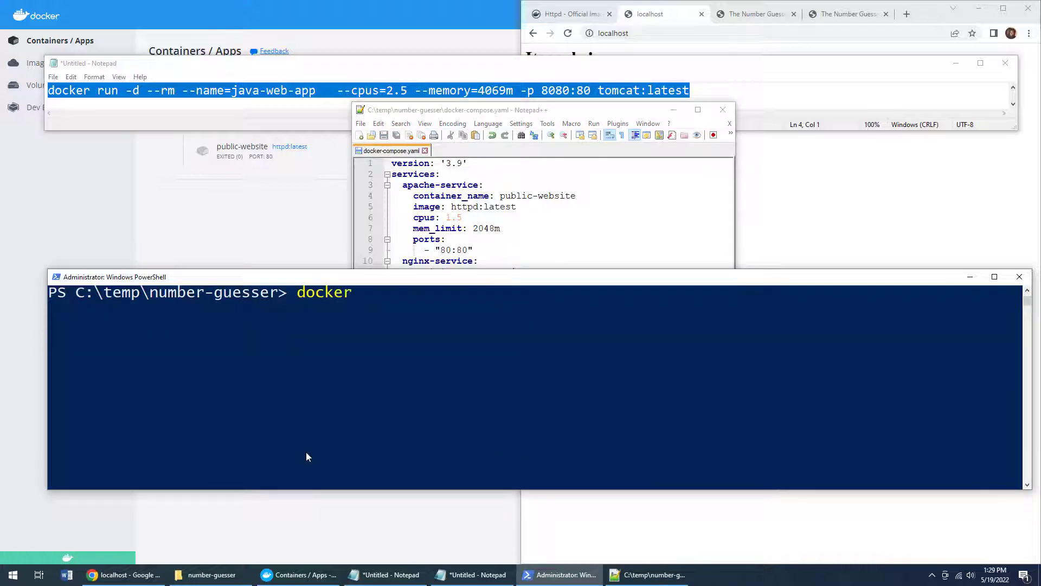
text(-compose)
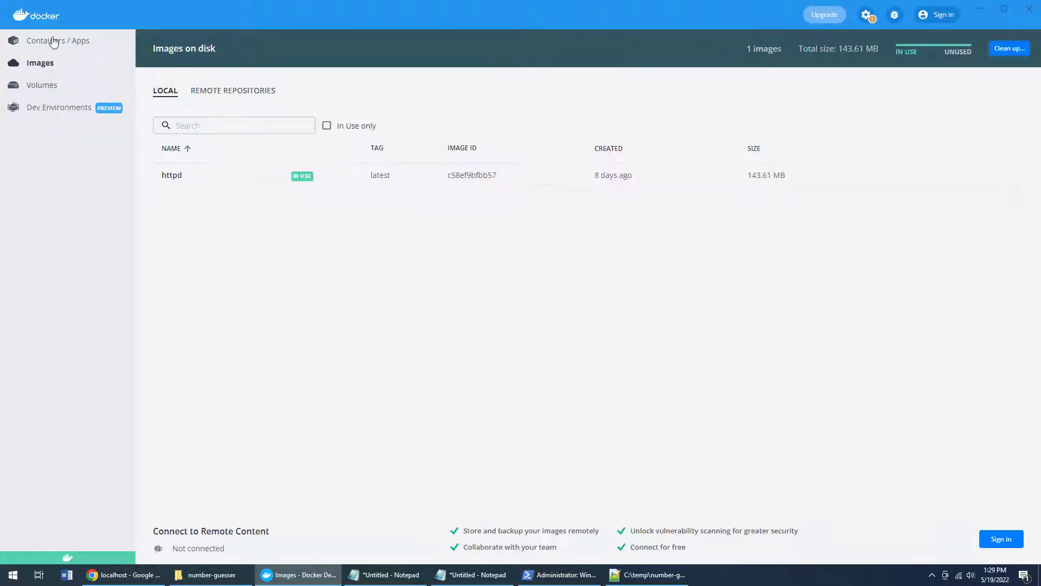
click(57, 40)
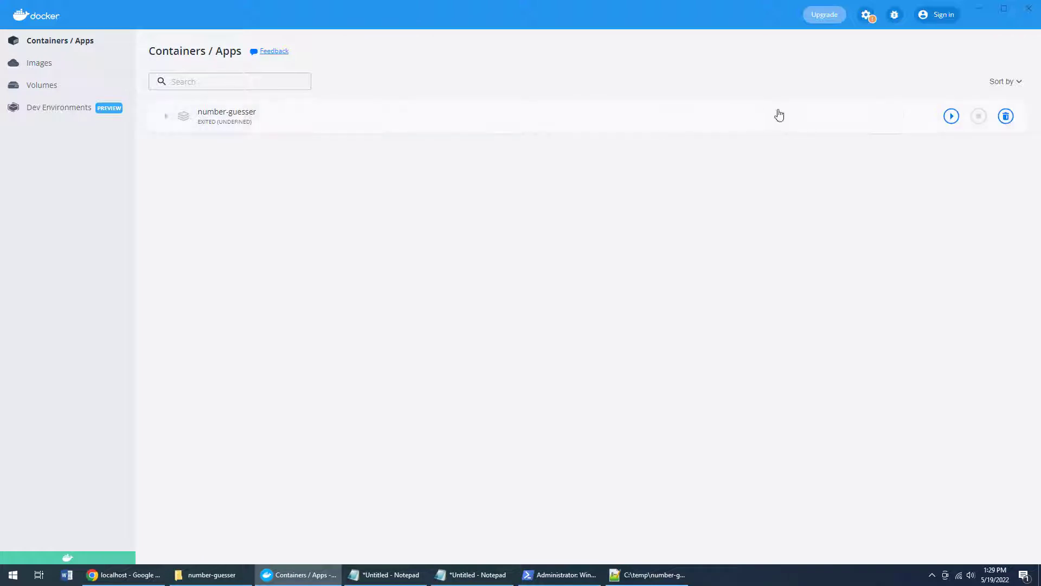
click(1005, 116)
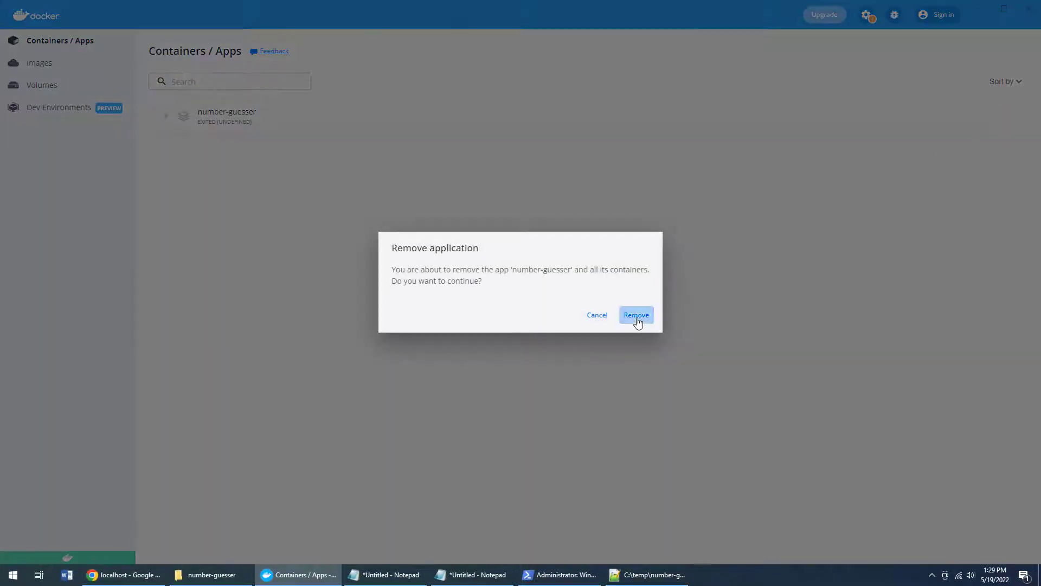
Step: Confirm removing the app, then run docker-compose up in PowerShell to recreate its services
click(634, 315)
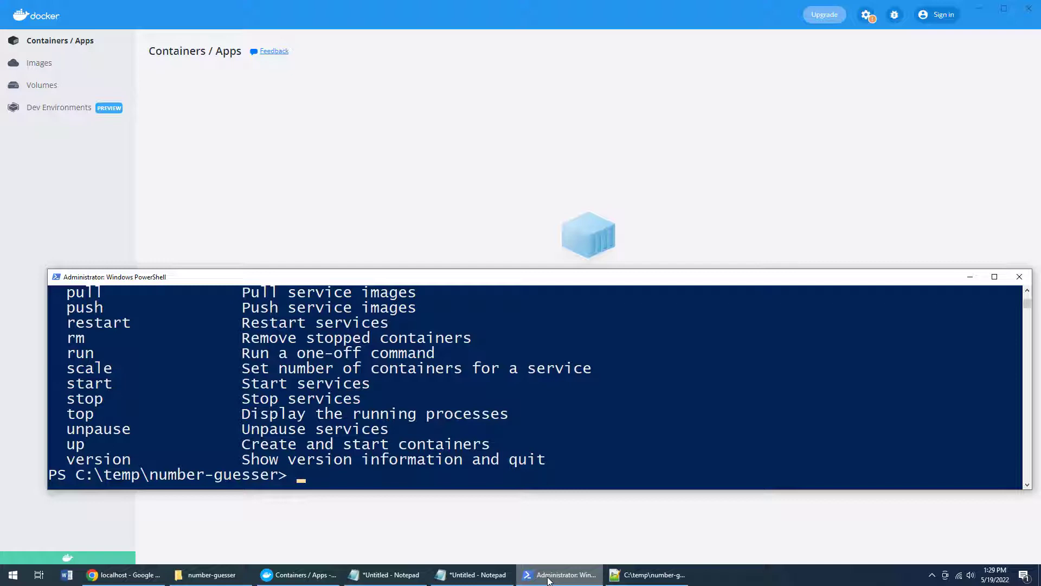
text(docker-compose -up)
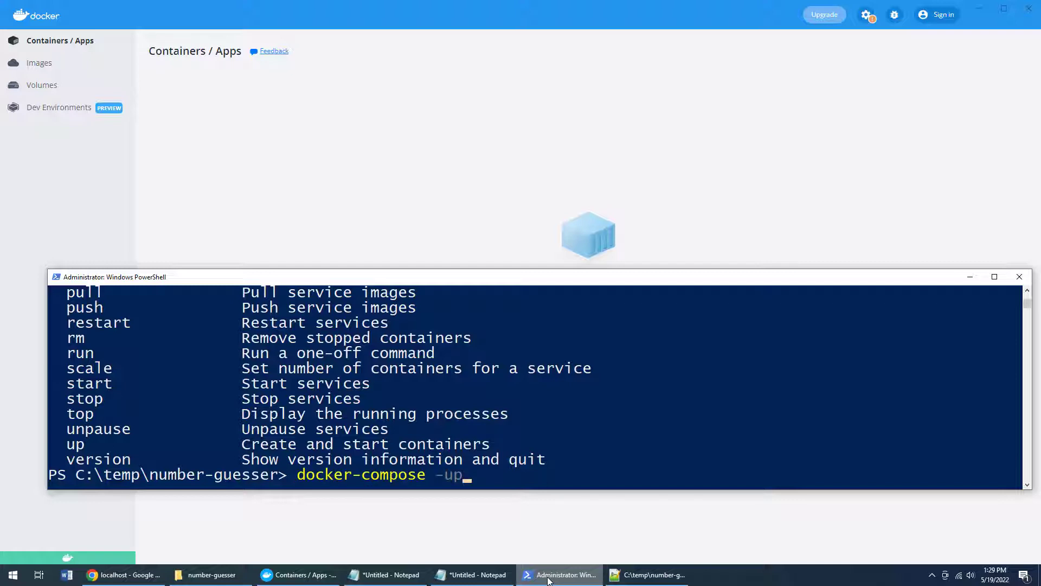
key(Backspace)
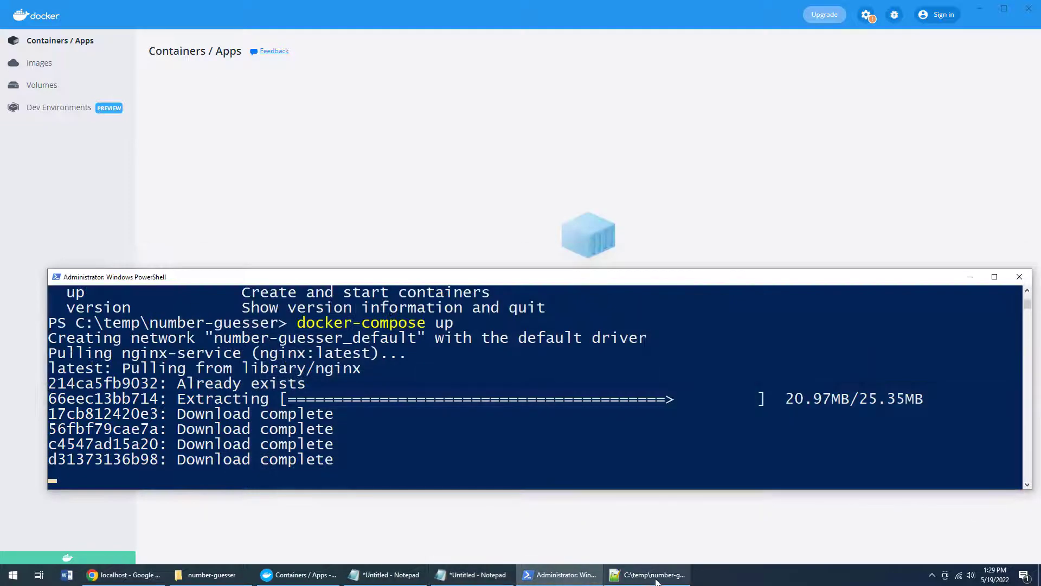
click(644, 575)
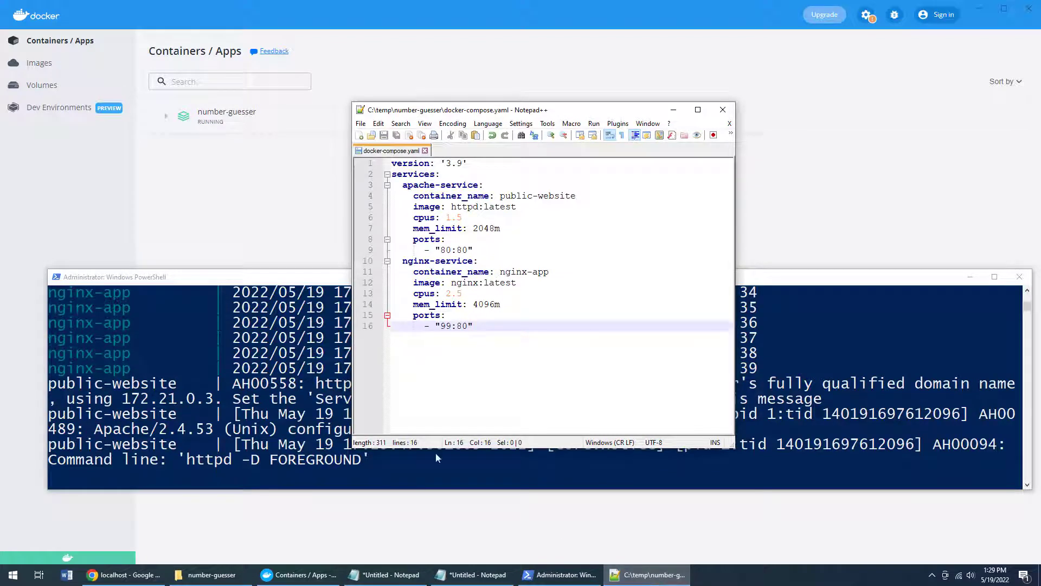
Step: Check the nginx and httpd images, then view nginx-app and public-website running under number-guesser
click(39, 63)
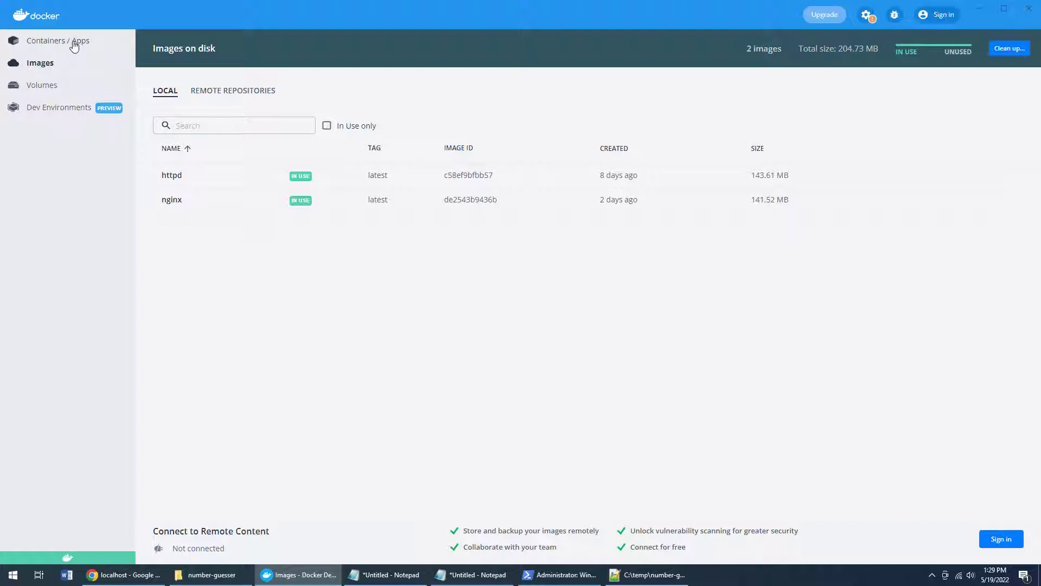
click(57, 40)
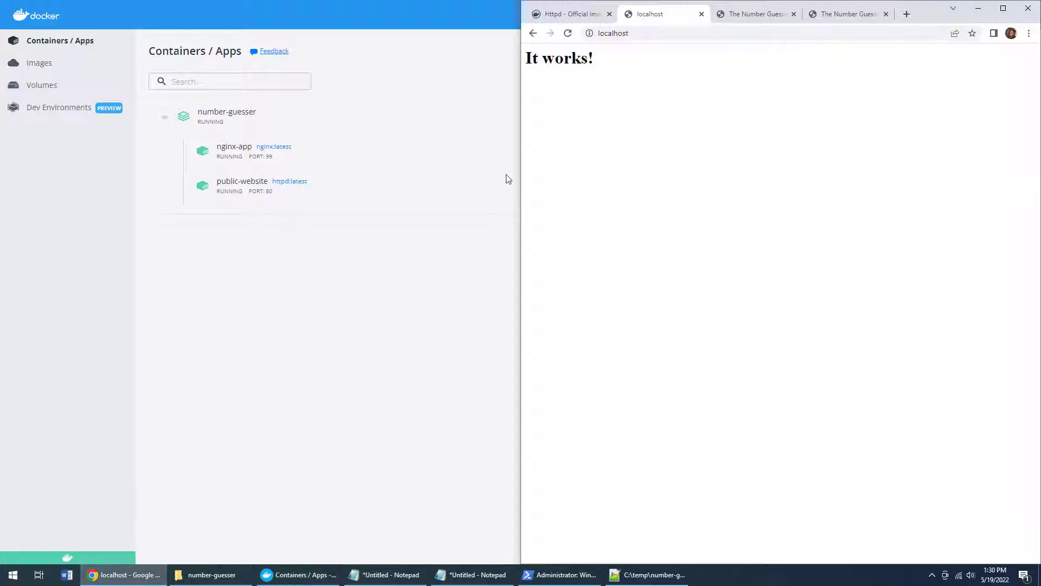
Step: Browse to localhost:99 to see the 'Welcome to nginx!' page from nginx-app
click(610, 33)
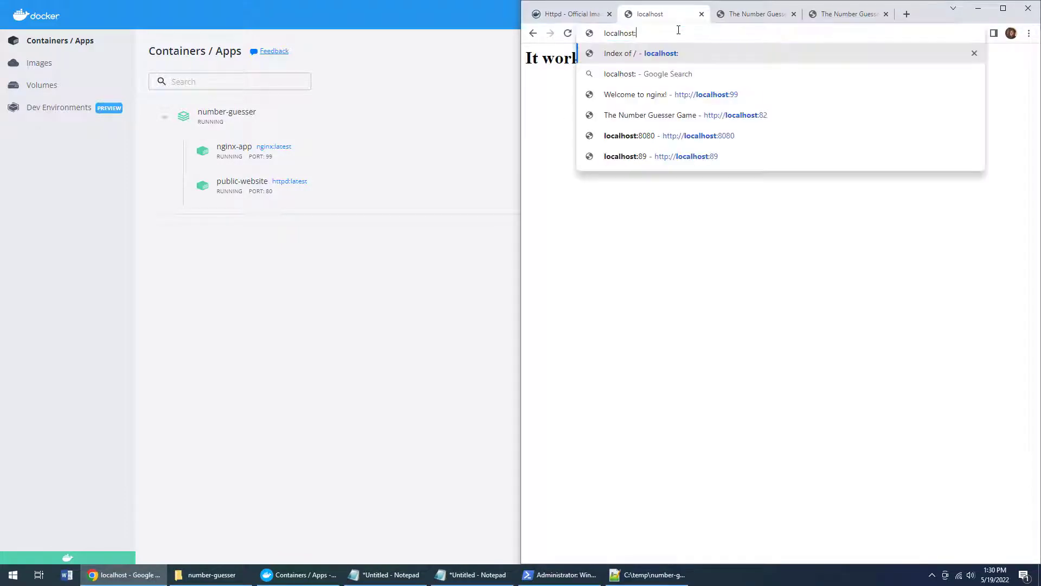
click(653, 94)
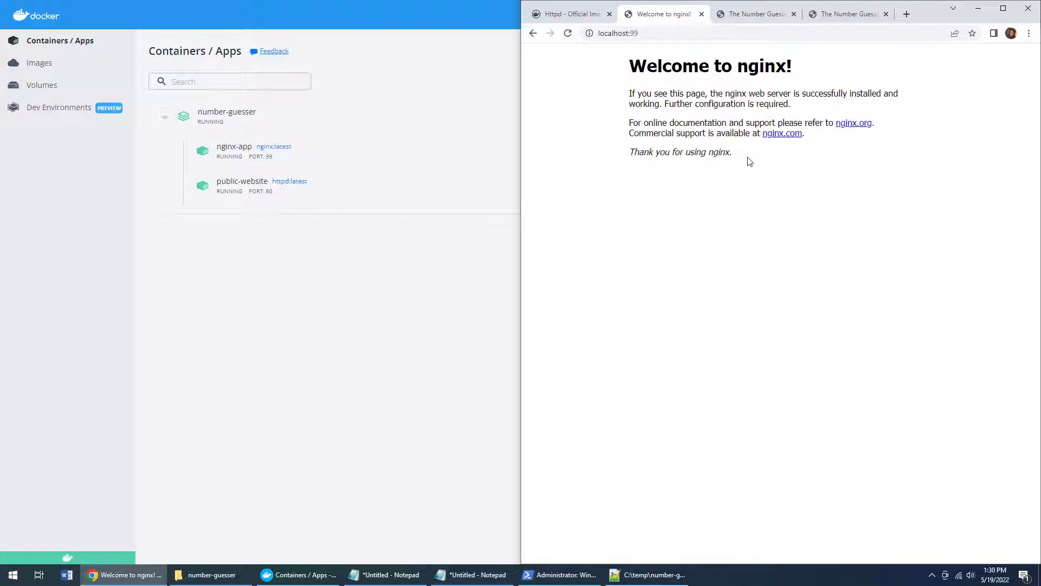
click(647, 575)
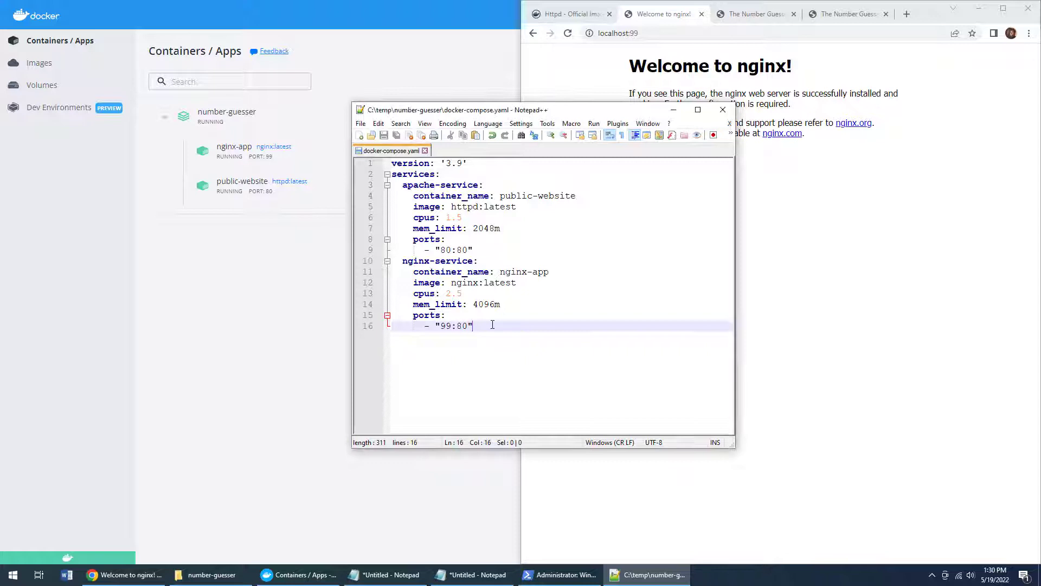
Step: Append tomcat-service: java-web-app, tomcat:latest, cpus 3.5, mem_limit 4096m, ports 8080:80
key(Enter)
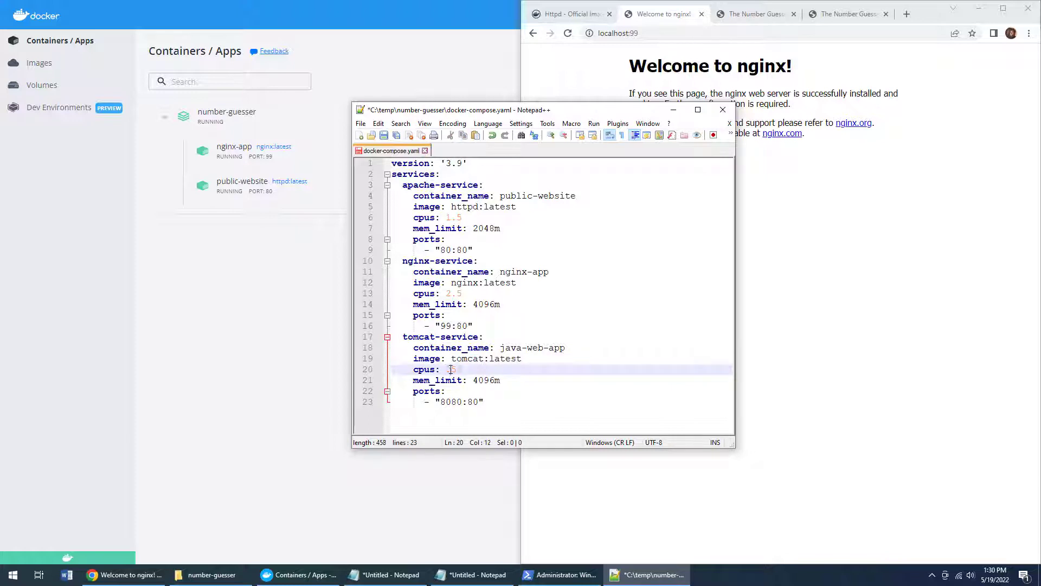
text(3.5)
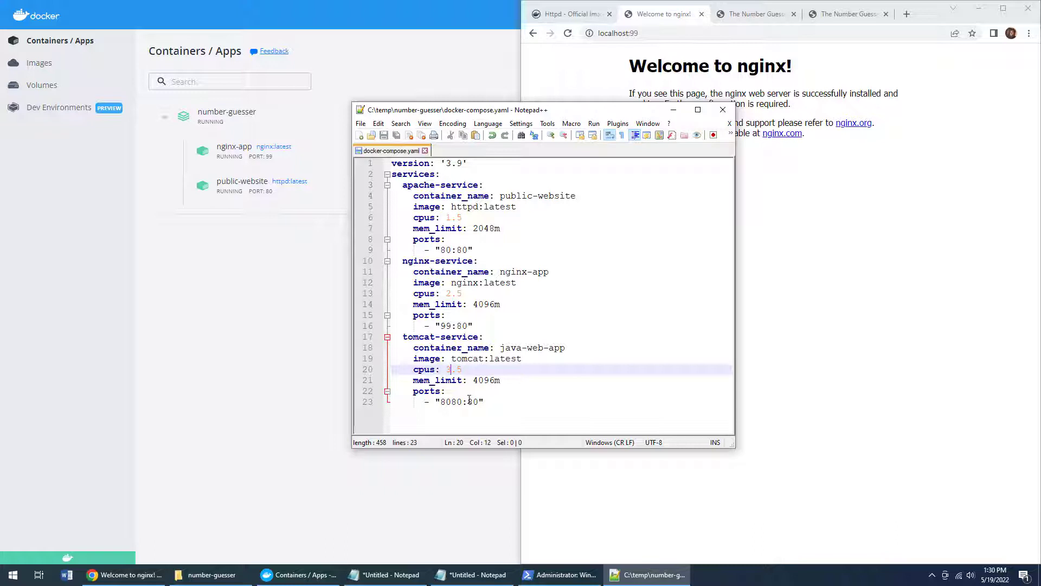
click(485, 402)
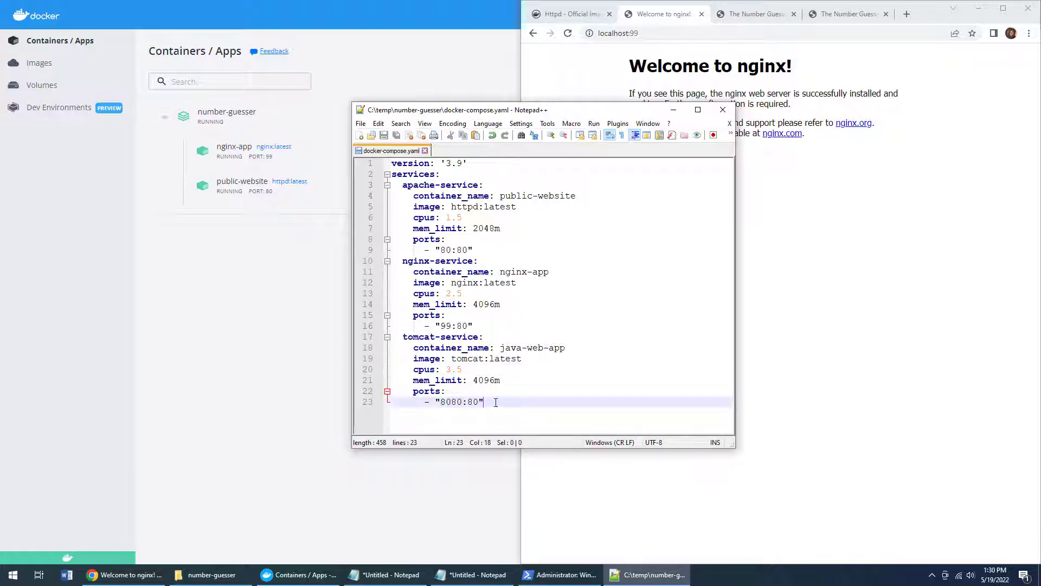
mouse_move(392, 574)
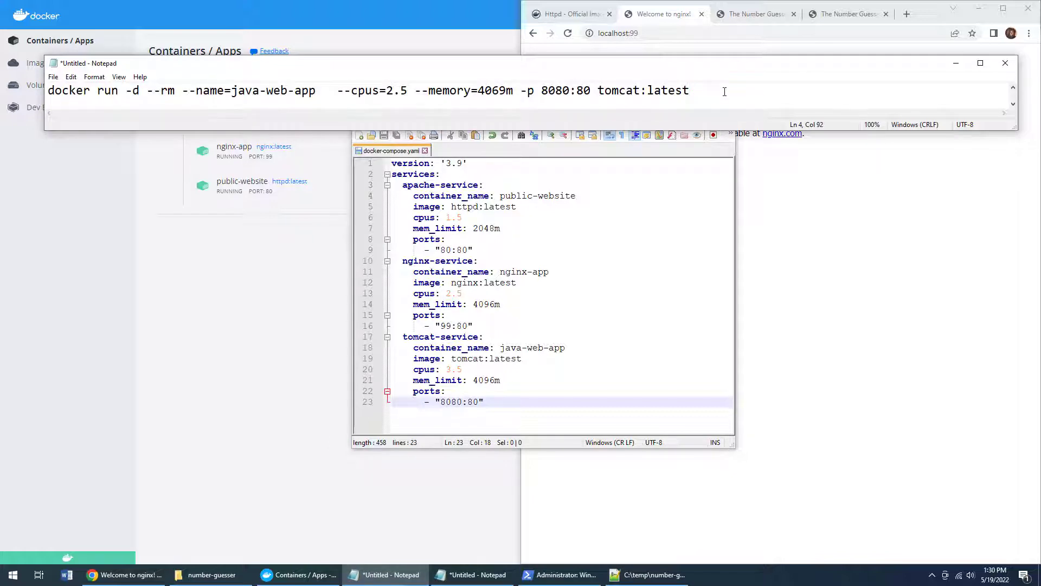
Step: Compare the new service against the tomcat docker run command in the notes
drag(499, 90, 689, 90)
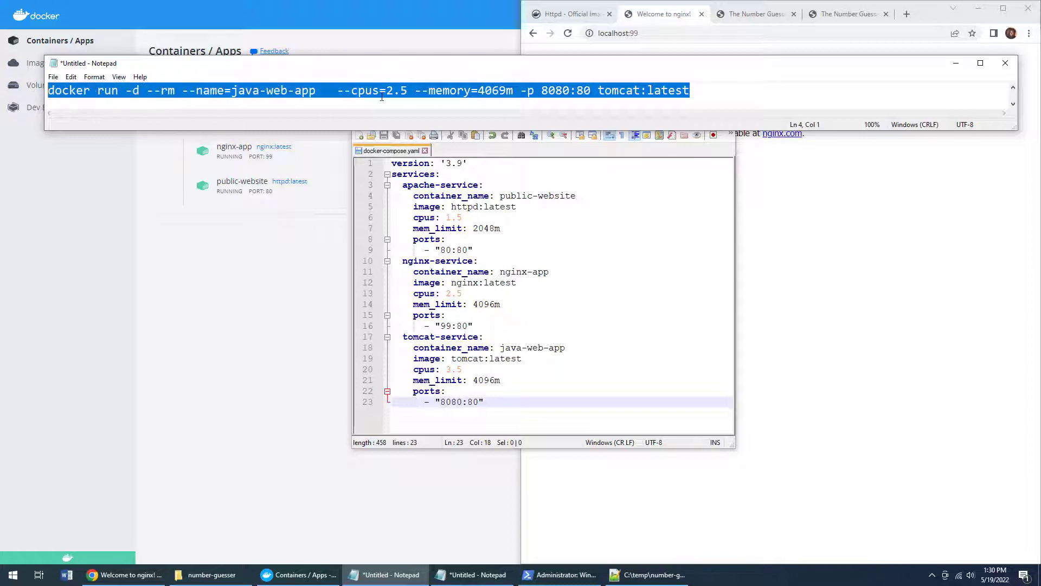
click(691, 91)
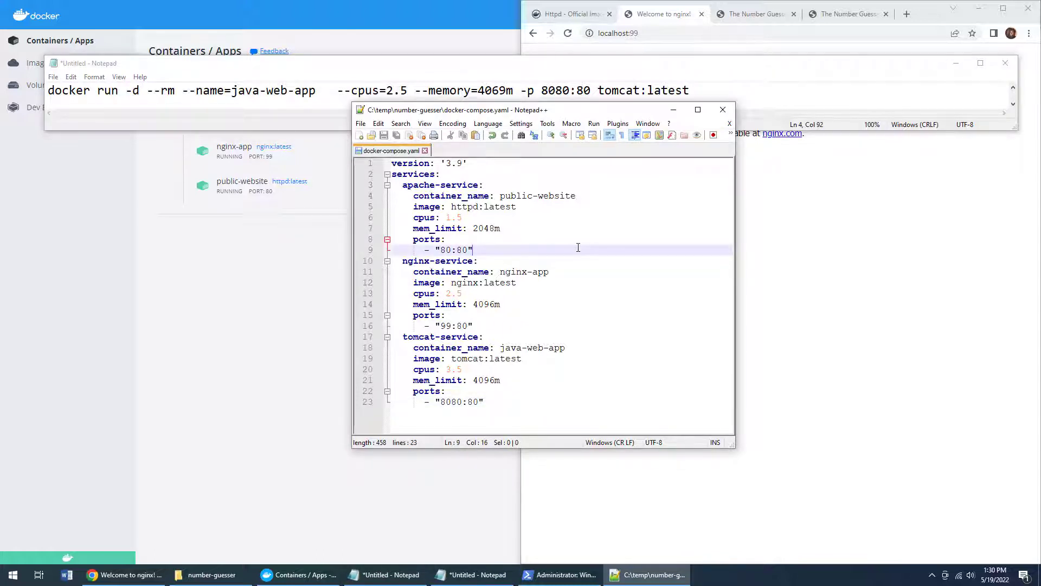
click(211, 575)
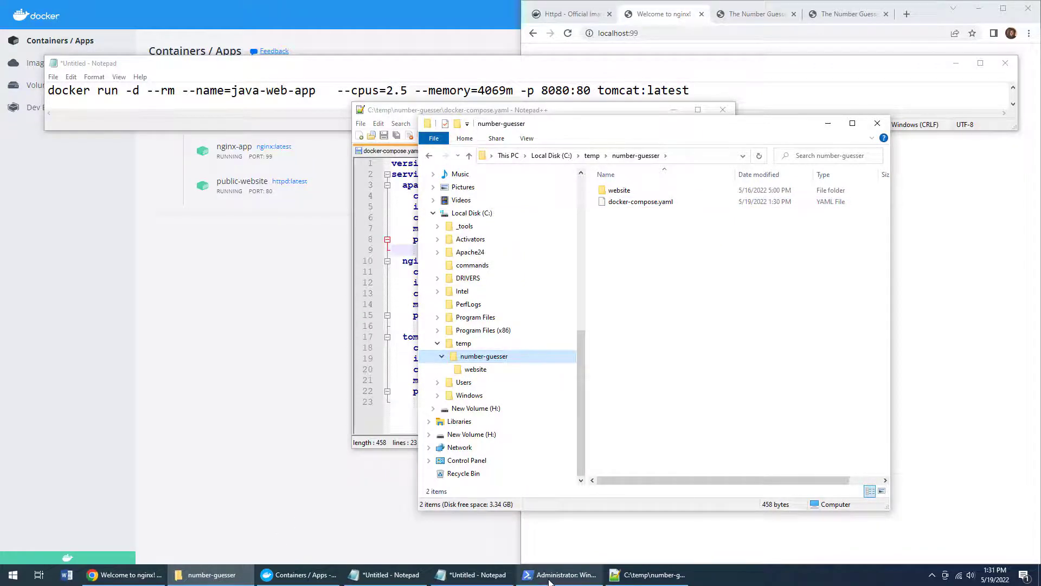
Step: Stop the compose run with Ctrl+C in PowerShell and list the folder with ls
click(559, 575)
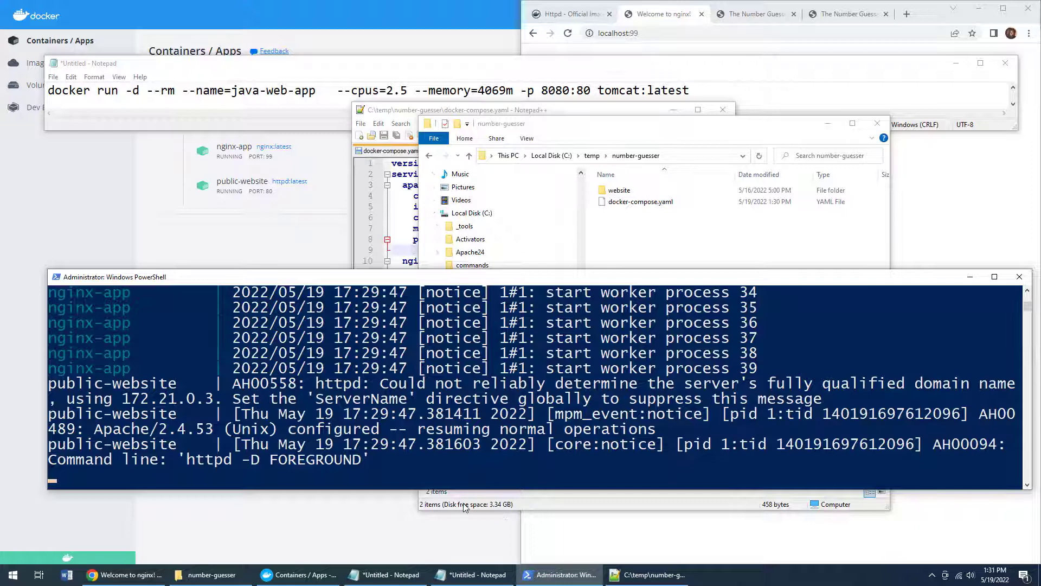
key(ctrl+c)
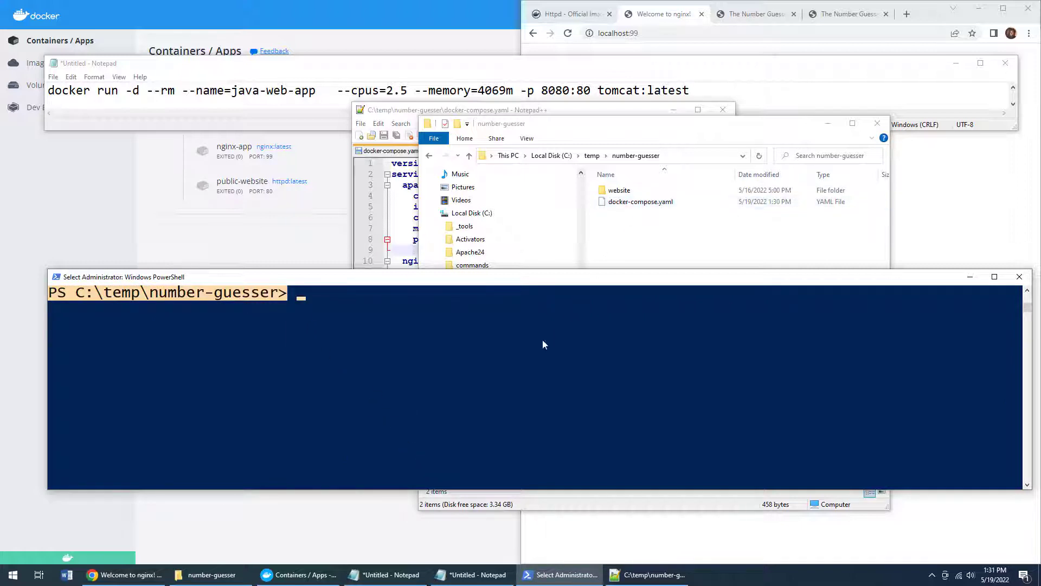
text(ls)
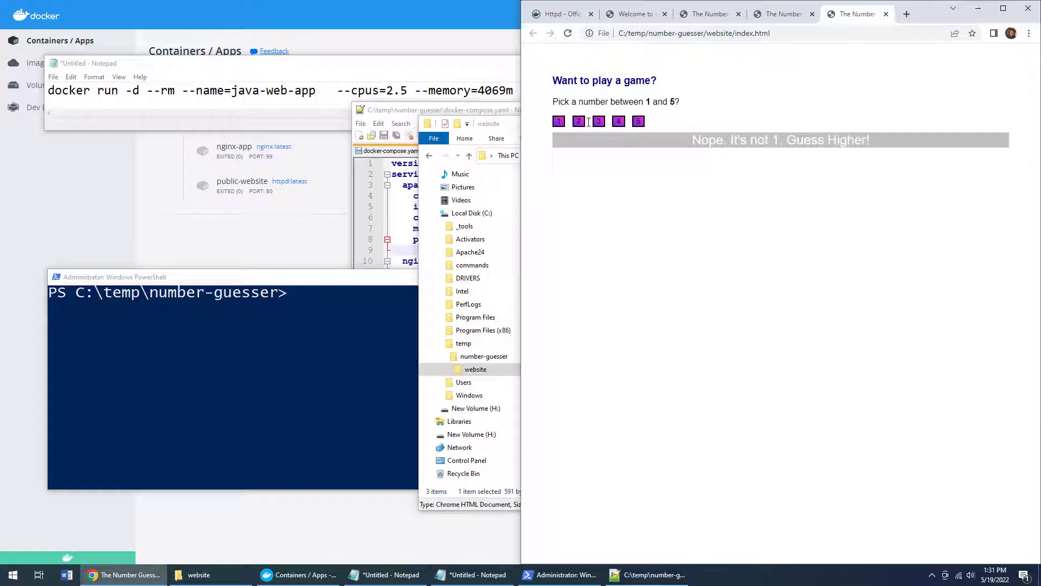
Step: Play a few guesses in the local number-guesser page, ending with 1
click(618, 121)
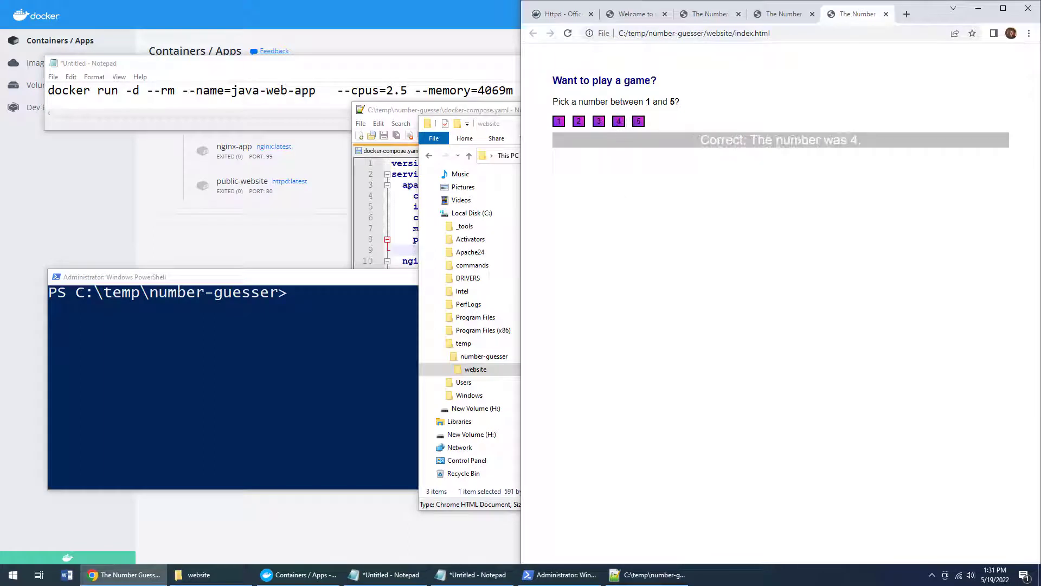
click(599, 121)
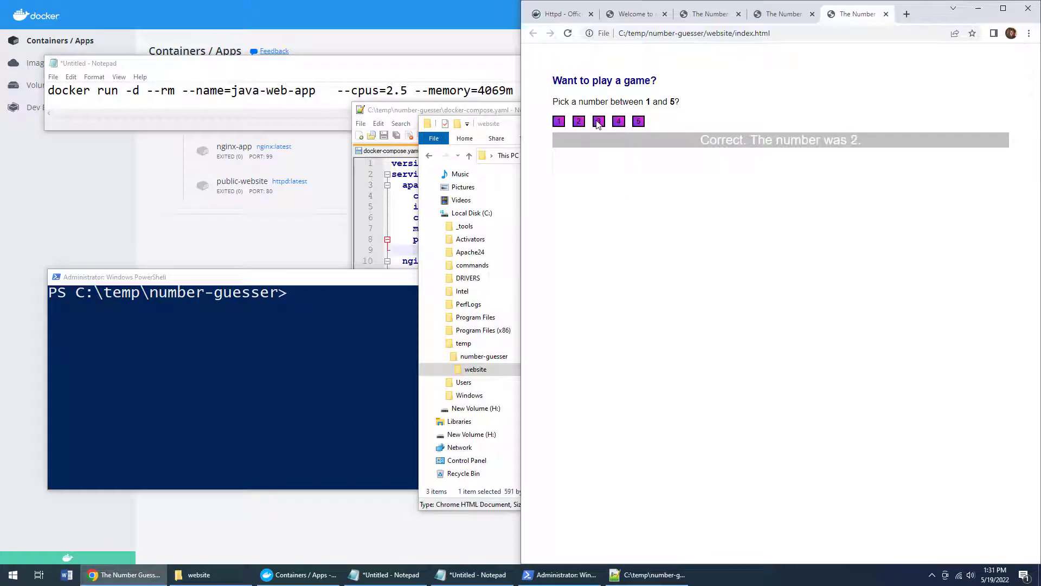
click(559, 120)
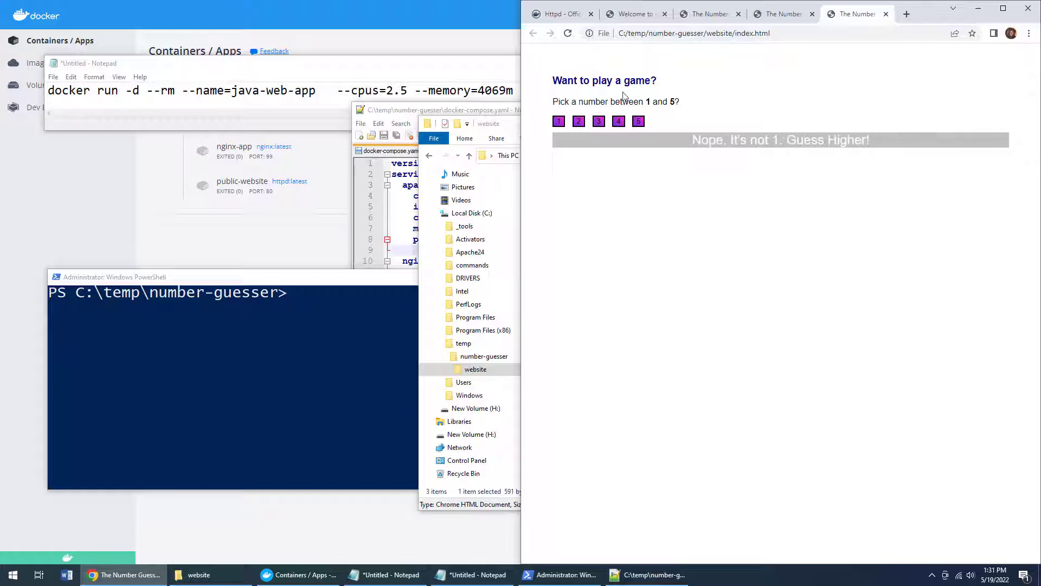
click(694, 34)
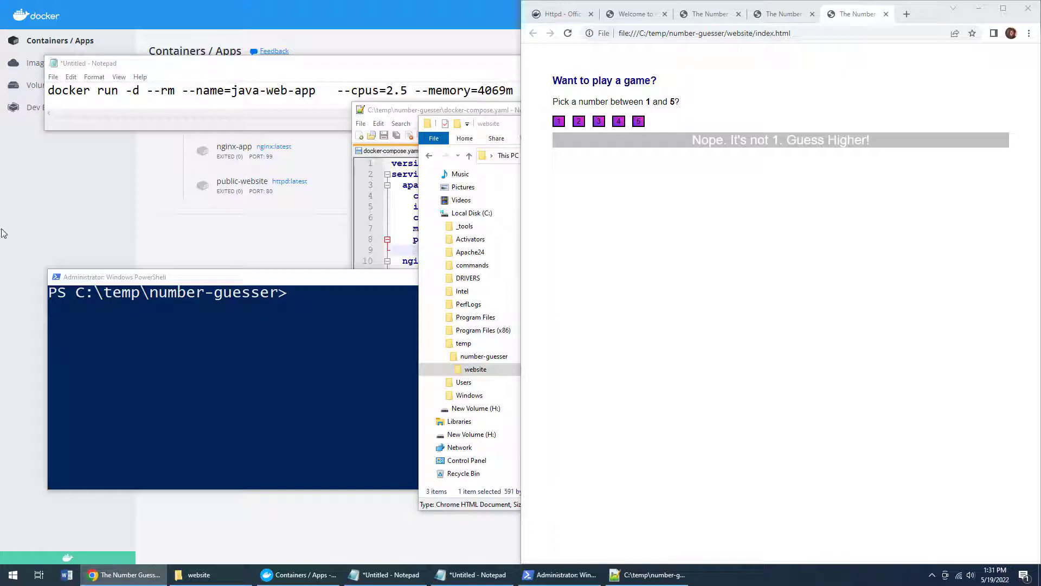
click(646, 575)
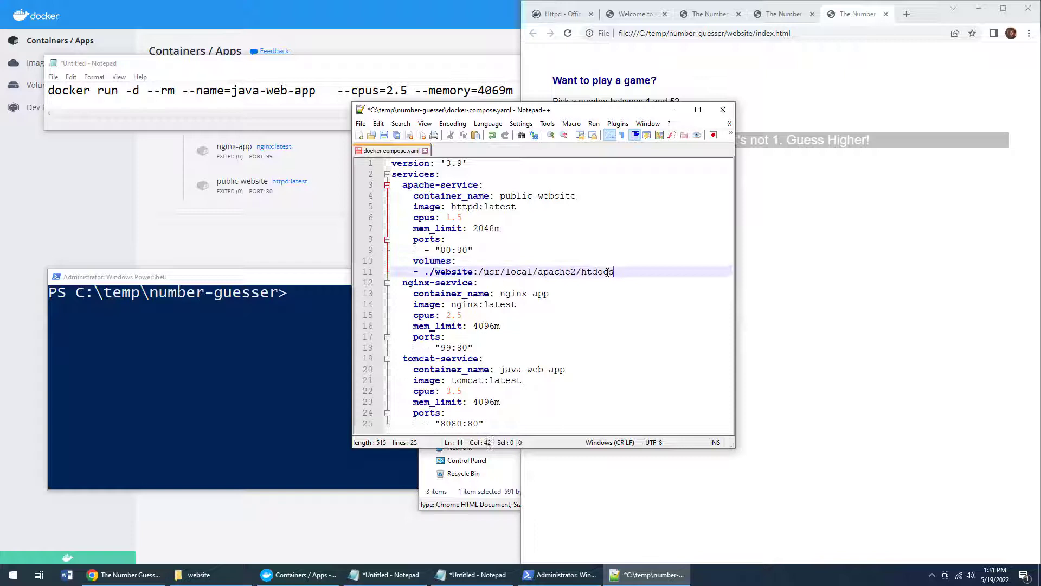
Step: Review the ./website:/usr/local/apache2/htdocs volume under apache-service against the website folder's files
double_click(597, 271)
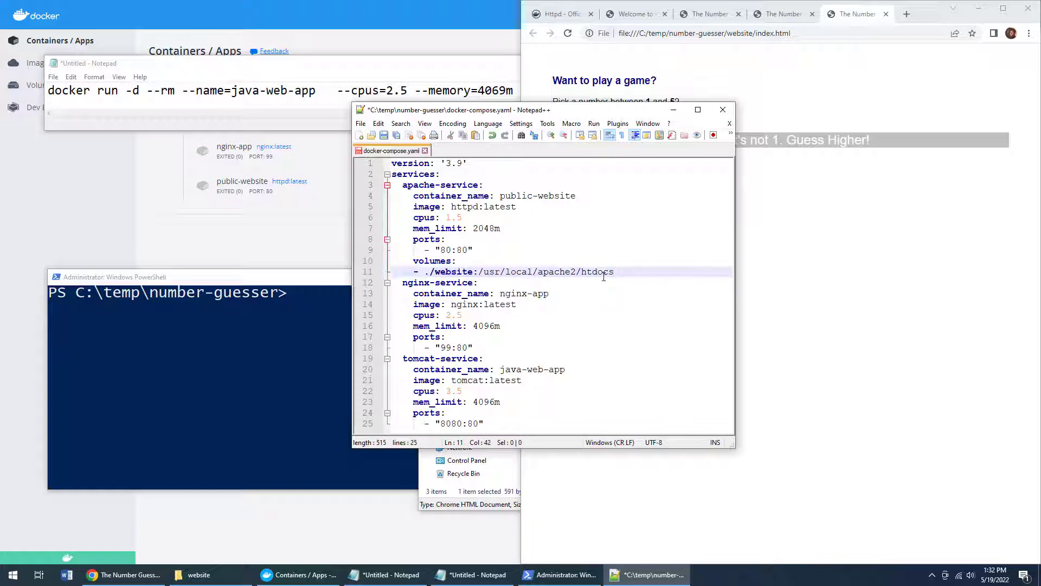
click(199, 575)
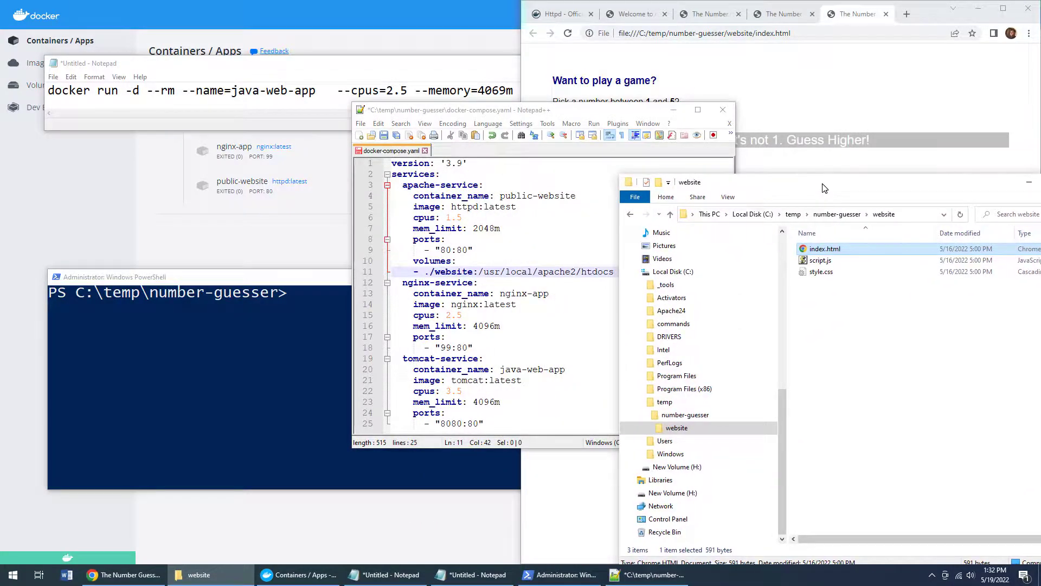
double_click(596, 271)
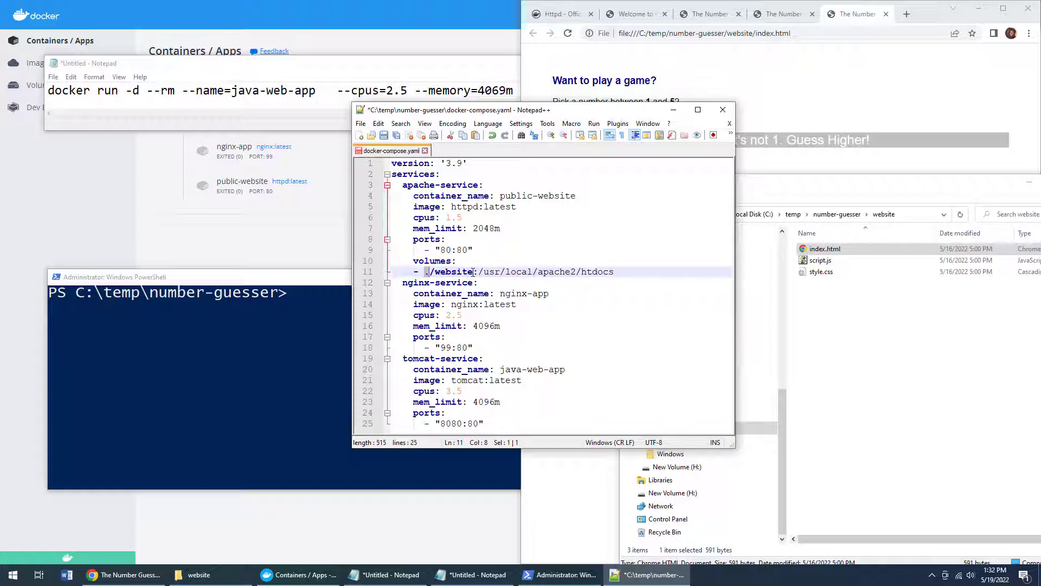
click(821, 259)
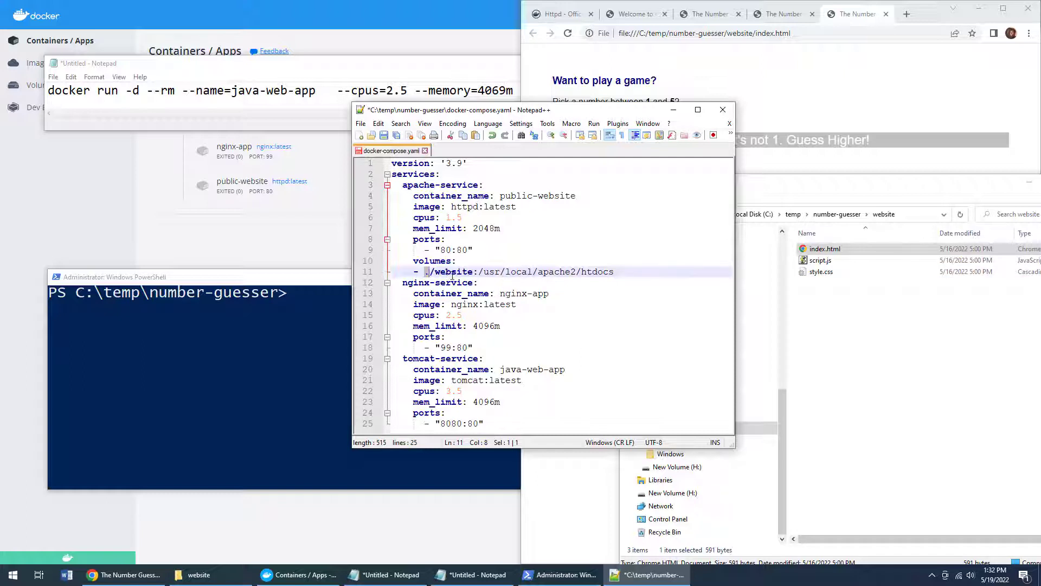
double_click(595, 271)
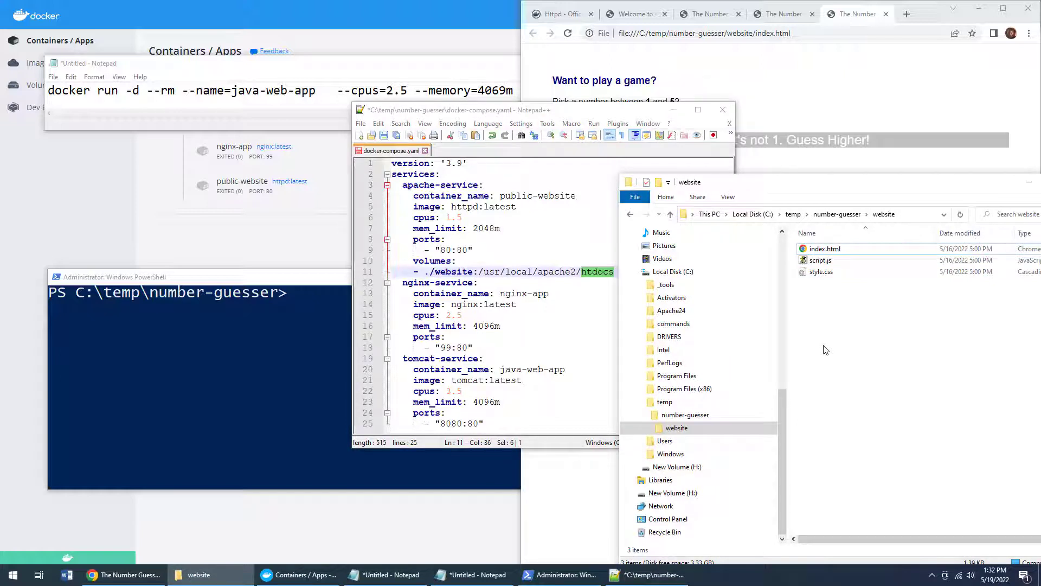
click(548, 292)
text( -p 8080:80 tomcat:latest)
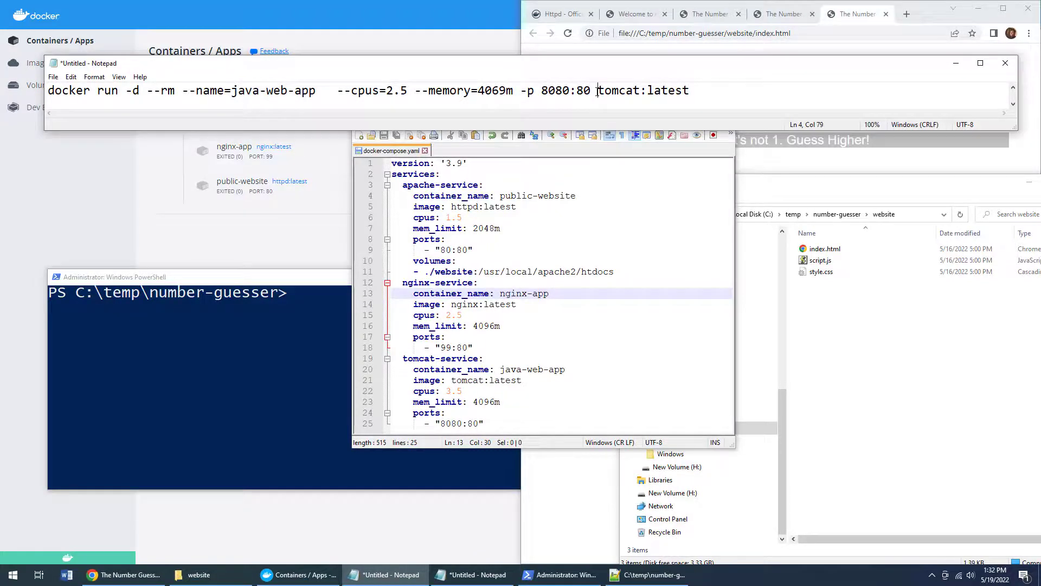
Step: Add -v ${PWD}/website:/usr/local/apache2/htdocs/ to the tomcat docker run command notes
text(-v ${PWD}/website:/usr/local/apache2/htdocs/)
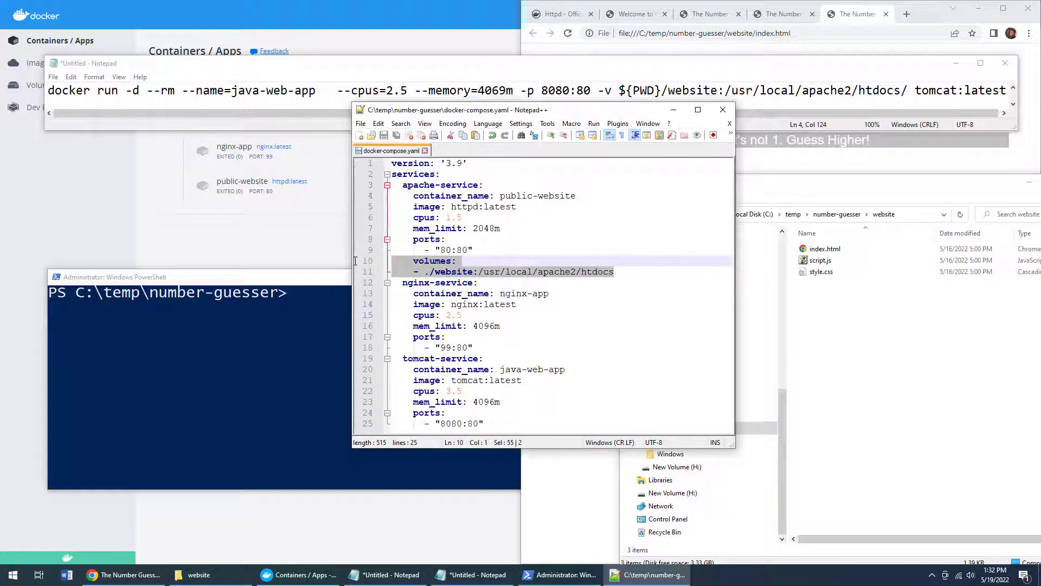
click(470, 294)
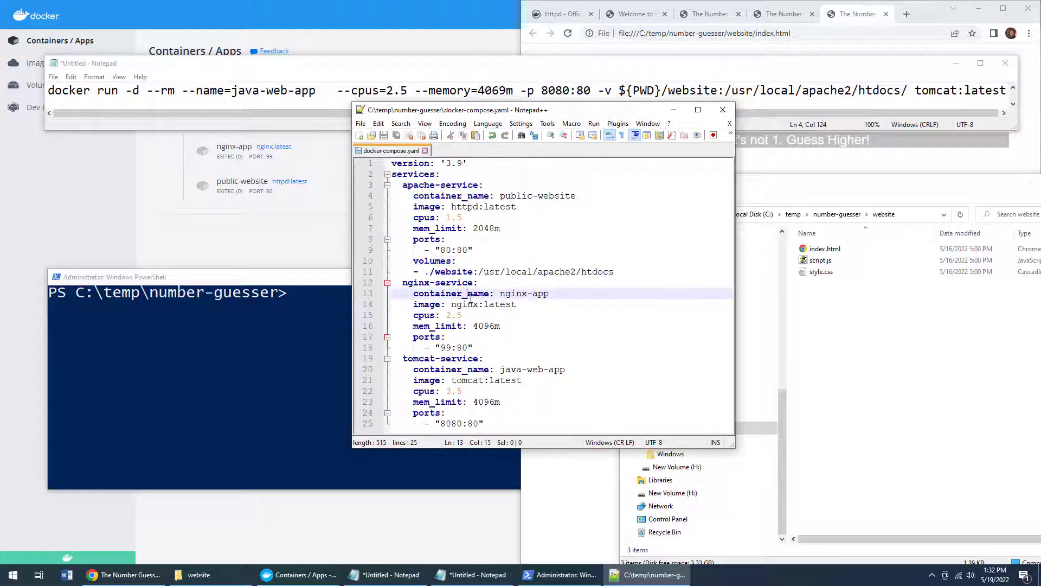
Step: Remove the exited number-guesser app and its containers from Containers / Apps
click(39, 62)
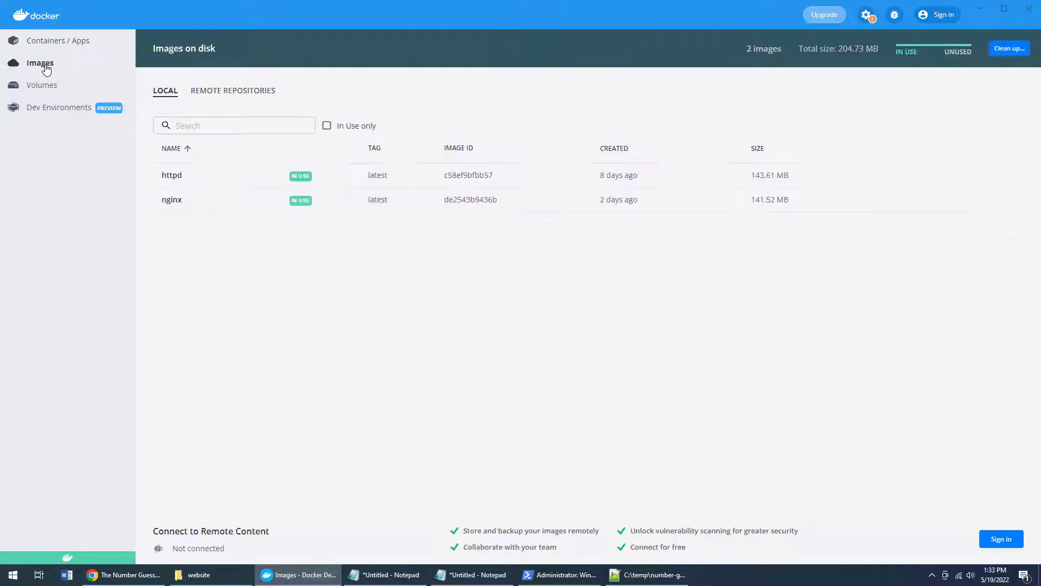
click(60, 40)
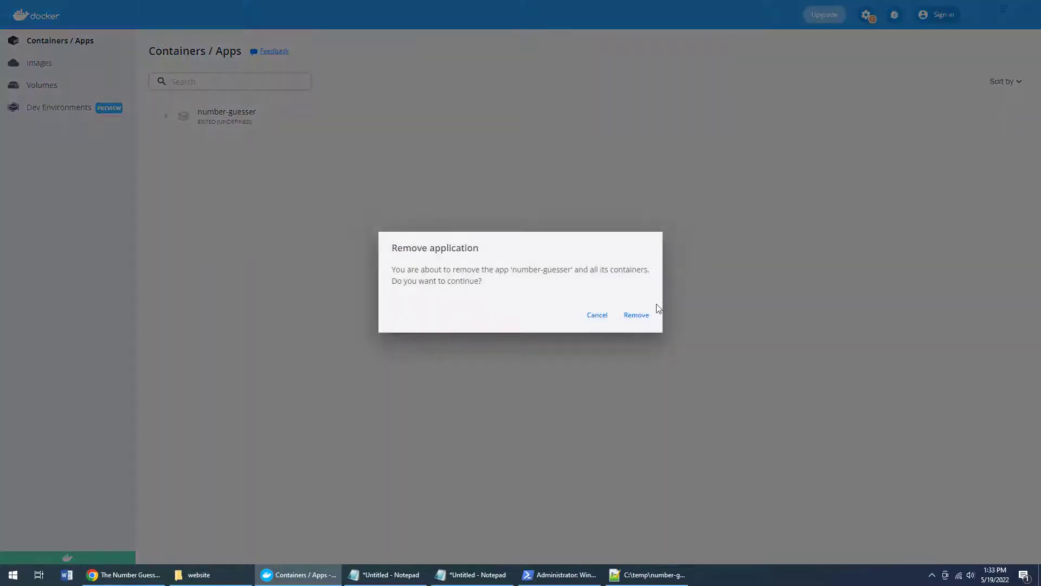
click(635, 315)
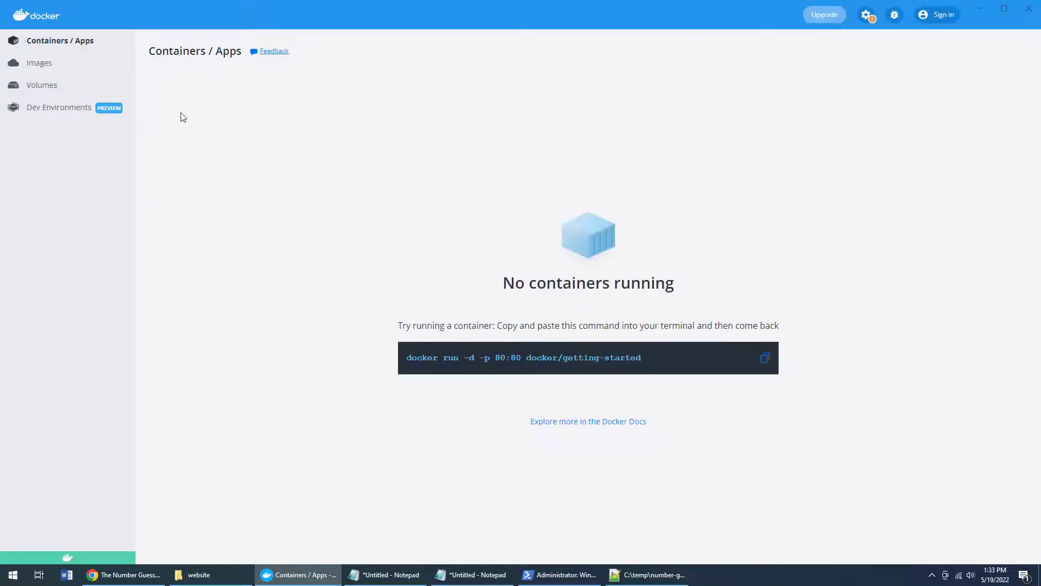
mouse_move(560, 575)
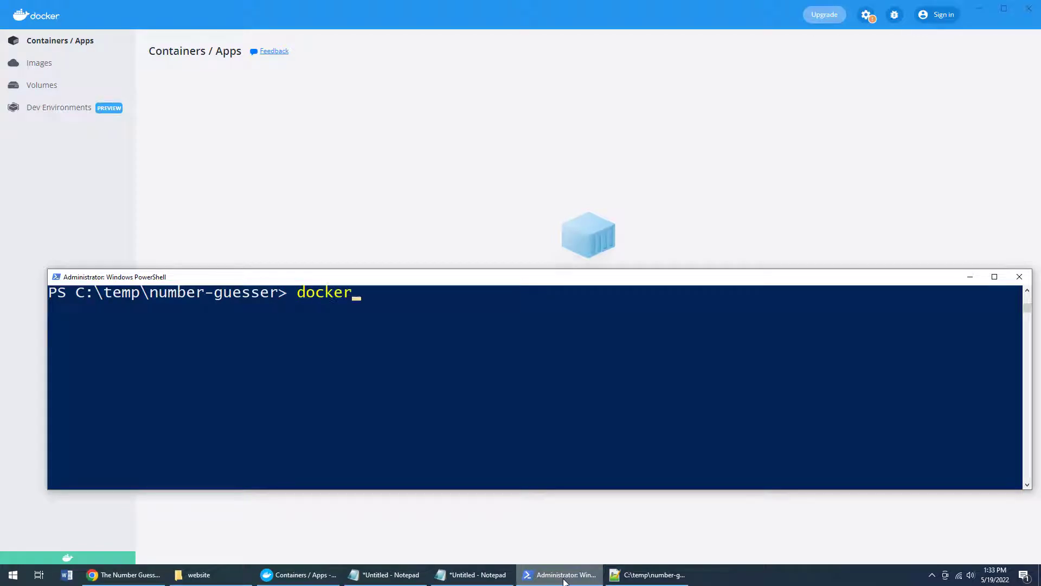
Step: Run docker-compose up to pull tomcat and start java-web-app with httpd and nginx
text(-comp)
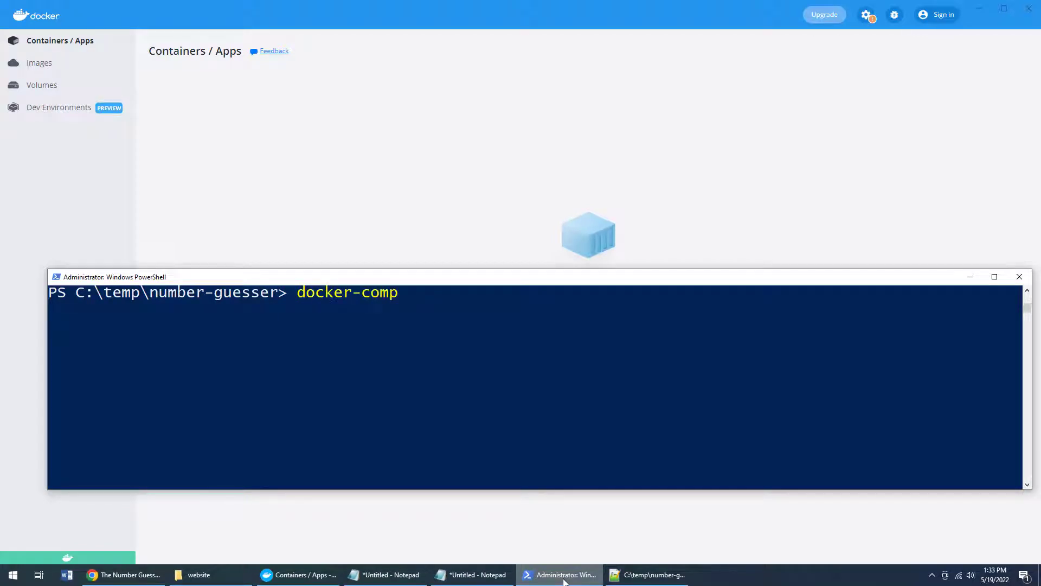
text(ose up)
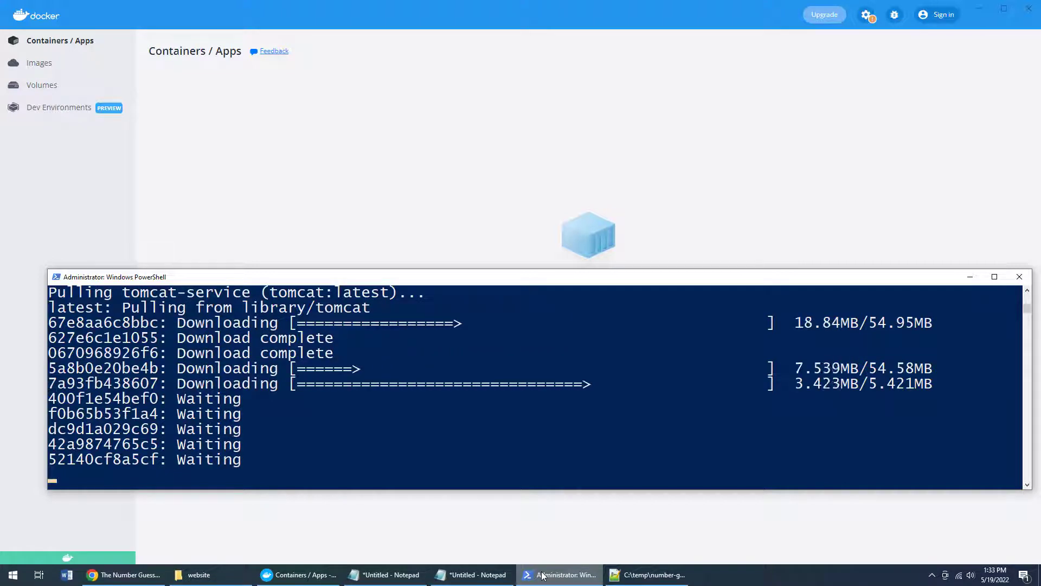
click(471, 575)
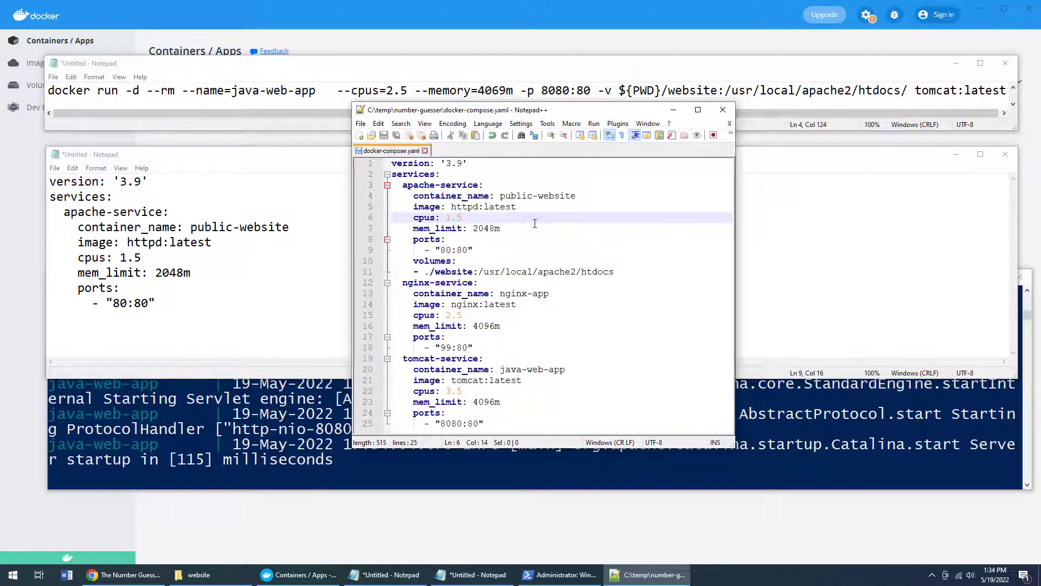
click(463, 217)
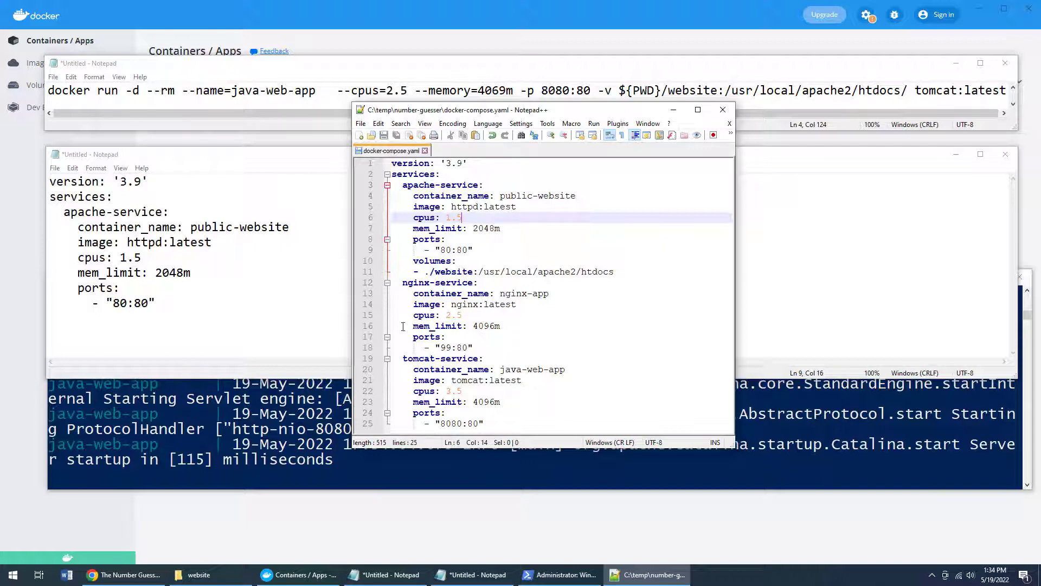
double_click(445, 250)
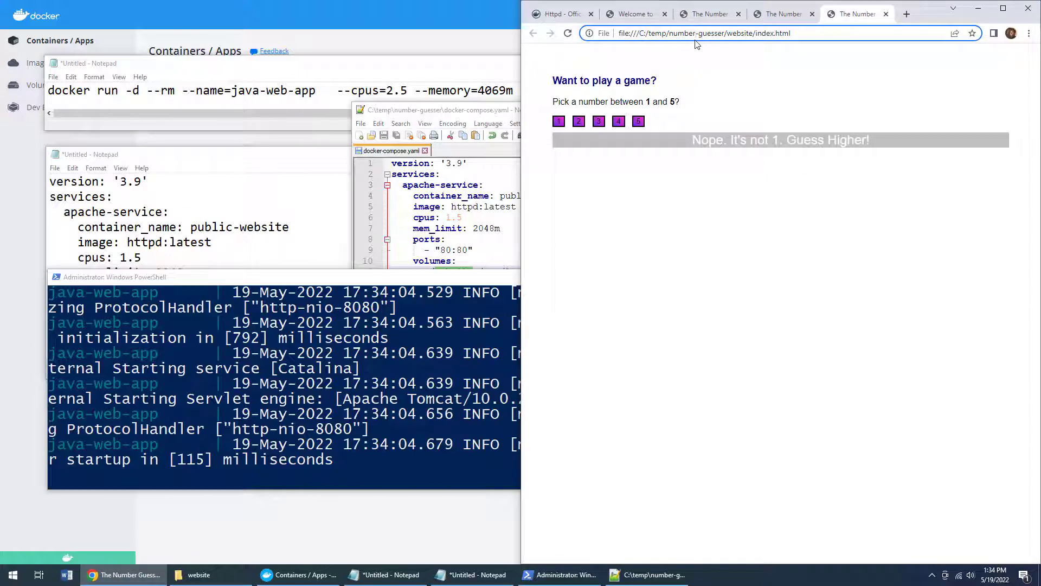
Step: Load localhost to get the number guesser from the container and make several guesses
text(localhost)
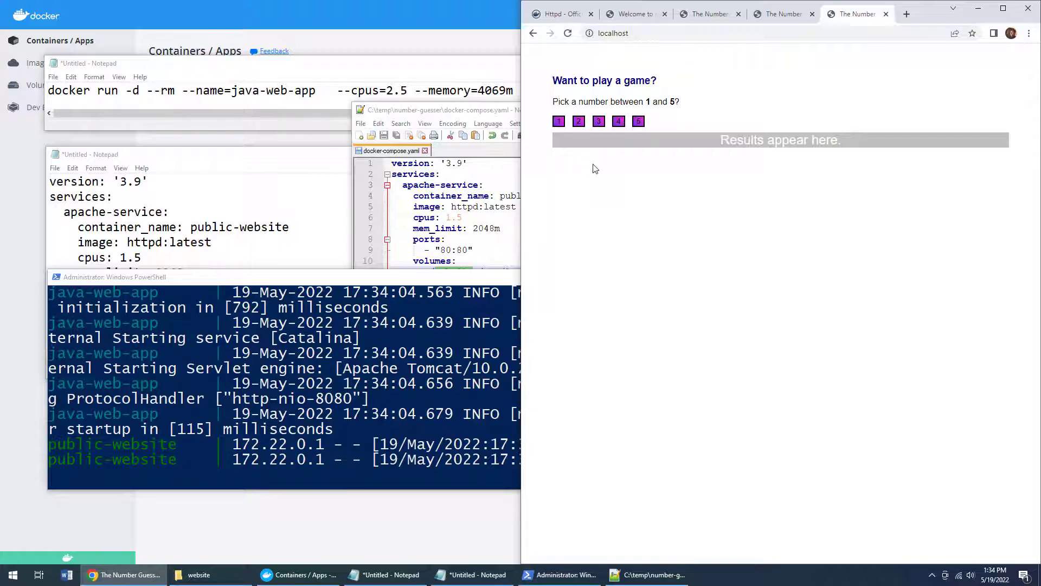
click(730, 34)
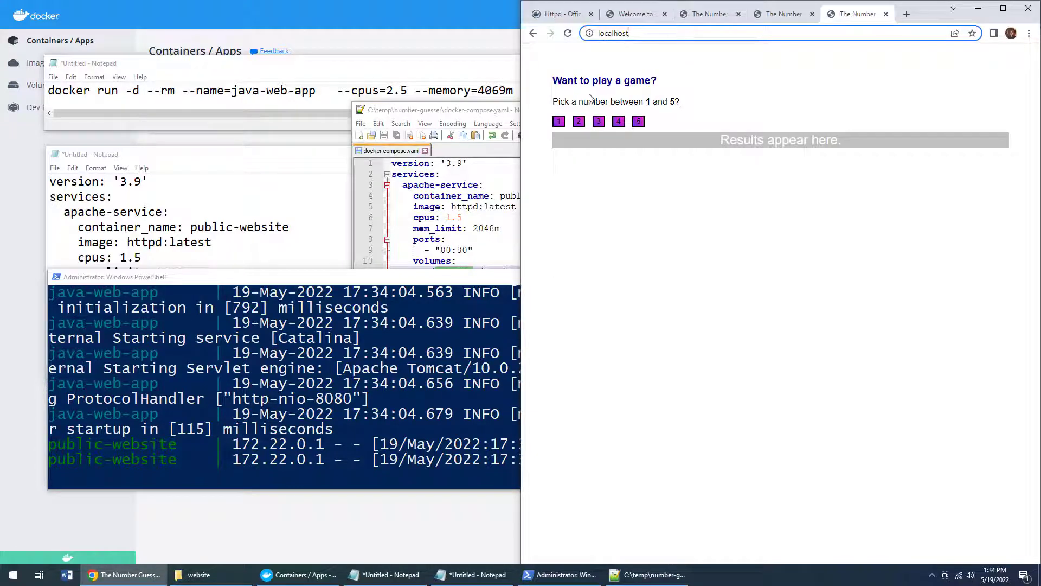
click(597, 120)
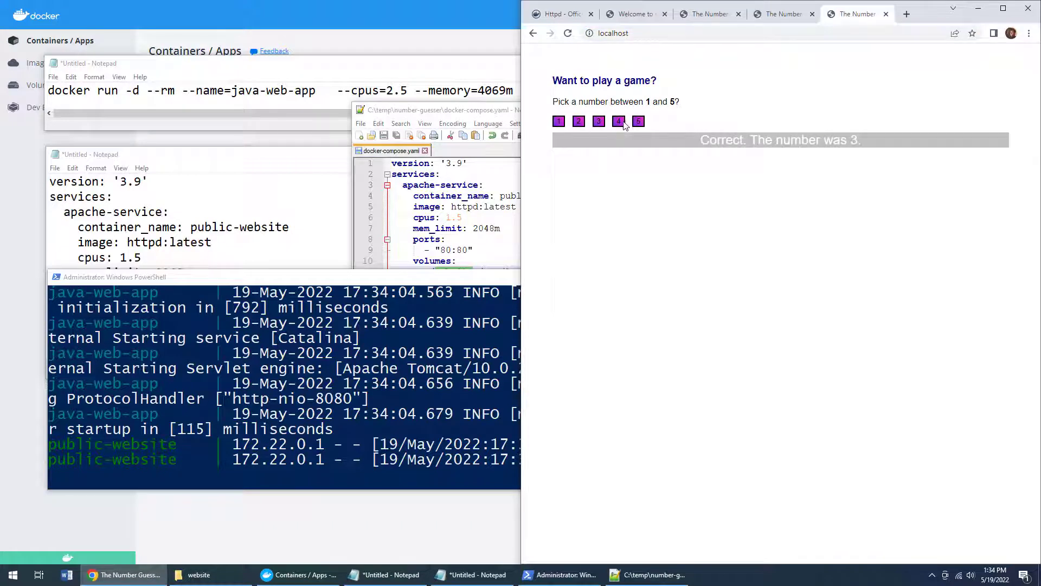
click(618, 121)
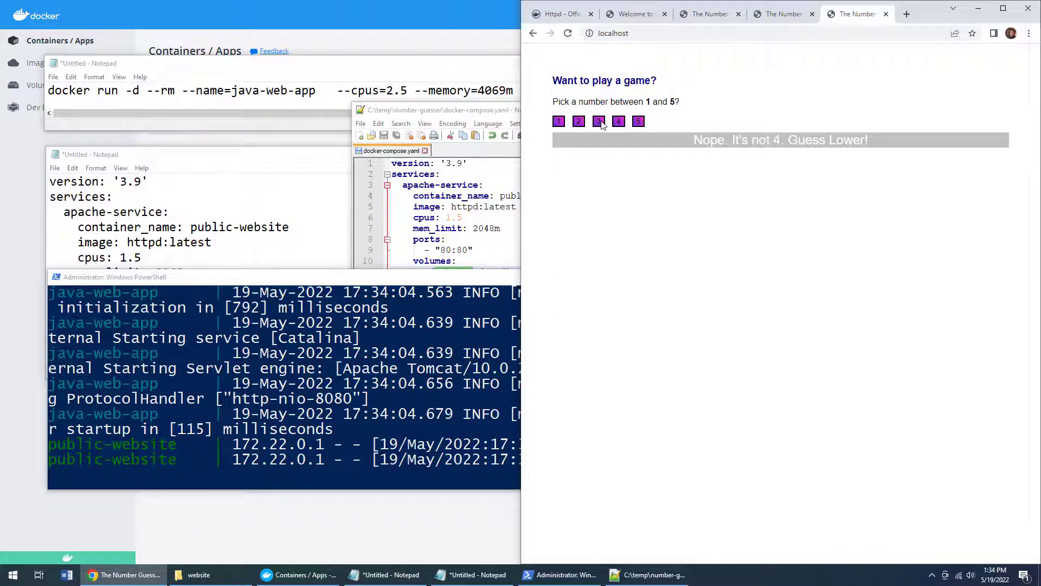
click(559, 121)
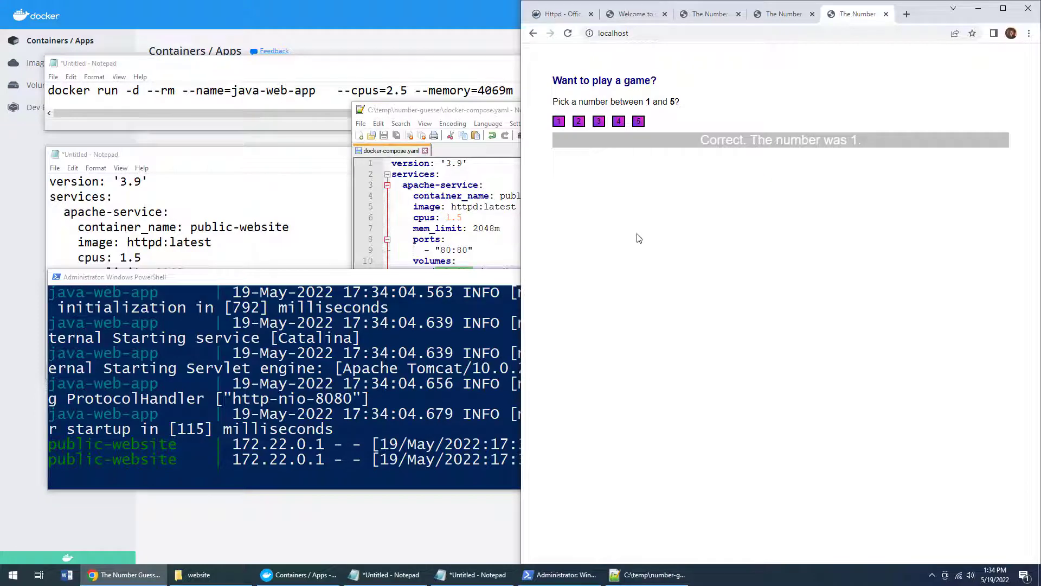